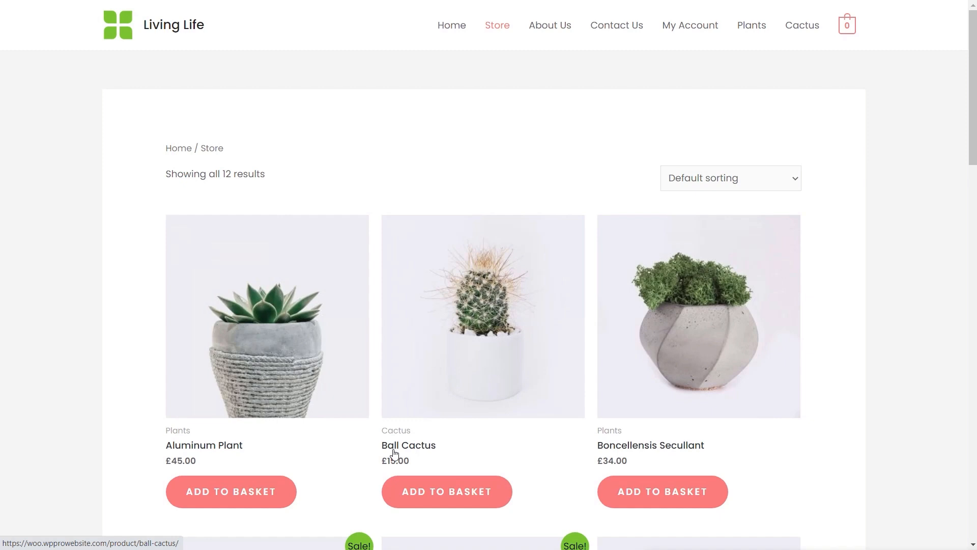
mouse_move(112, 417)
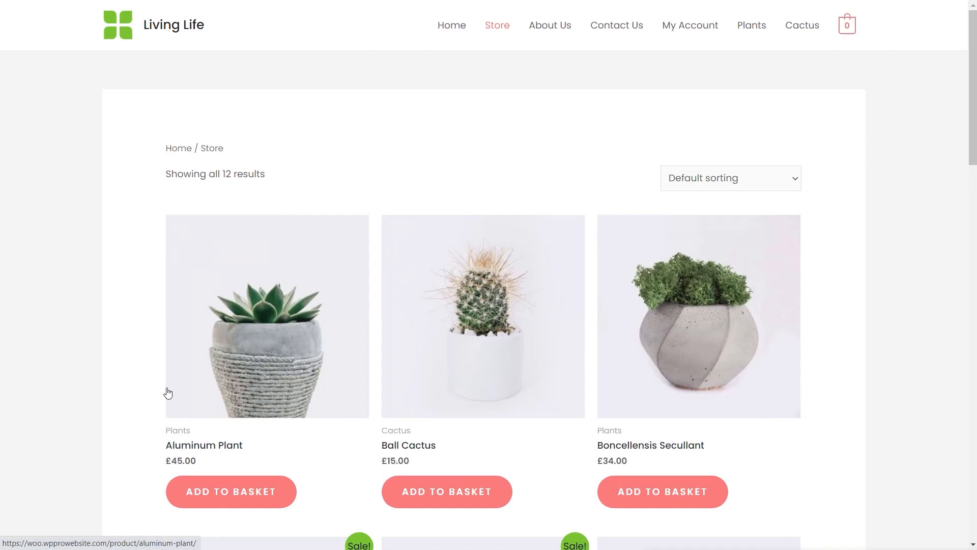
Step: Add the Aluminum Plant to the basket, view the basket and proceed to checkout
click(231, 491)
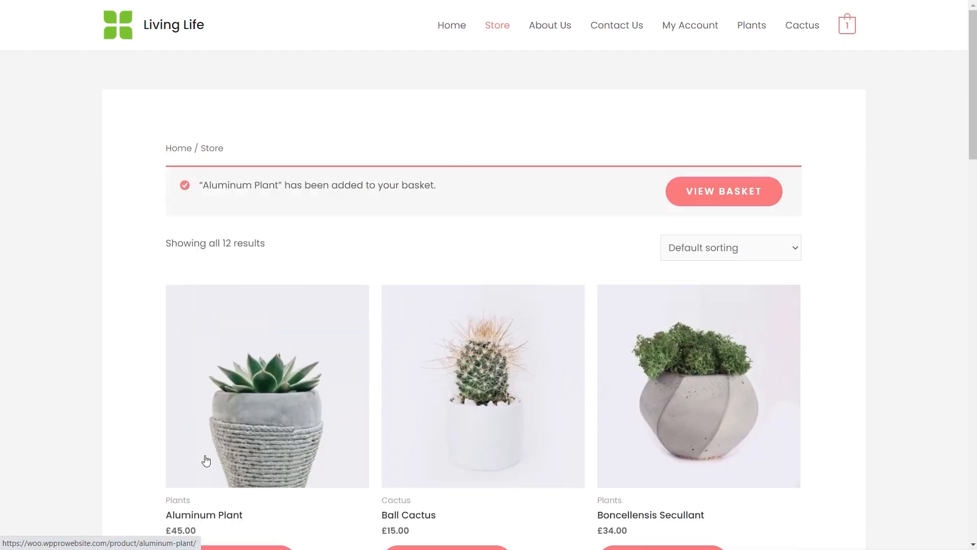
click(722, 192)
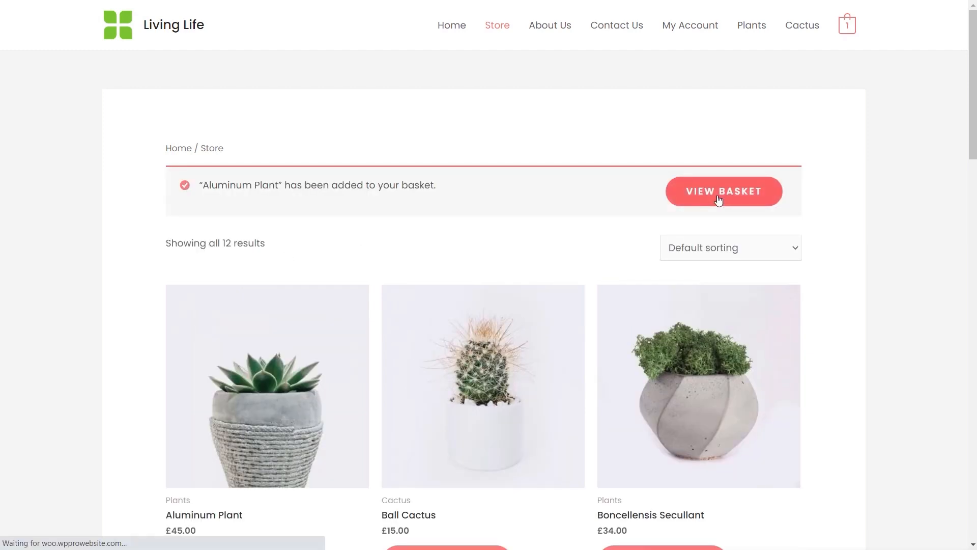
click(723, 191)
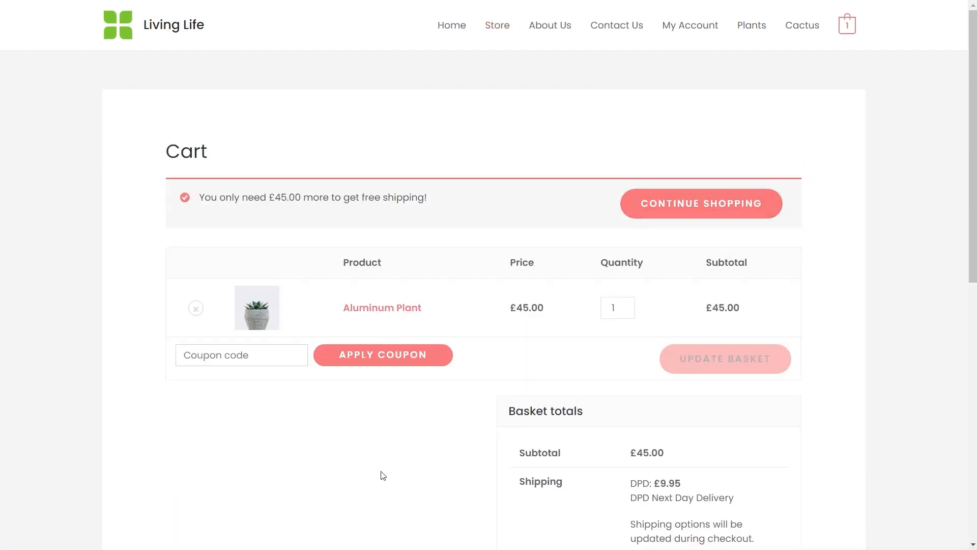
scroll(down, 3)
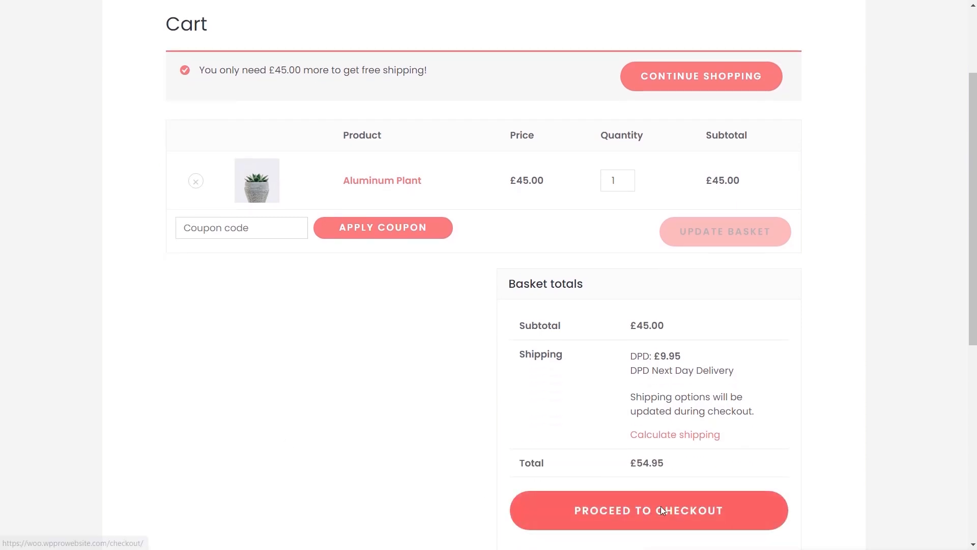
click(649, 510)
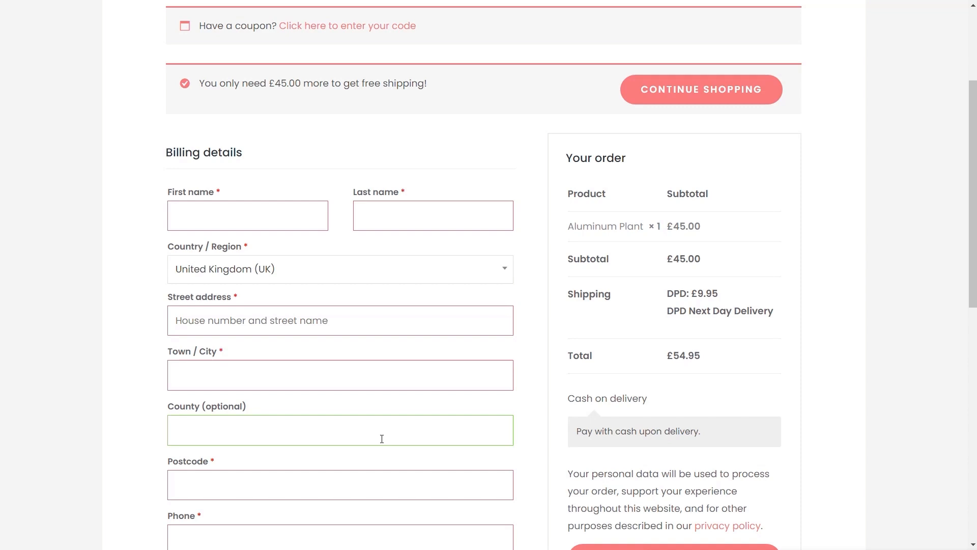
mouse_move(295, 309)
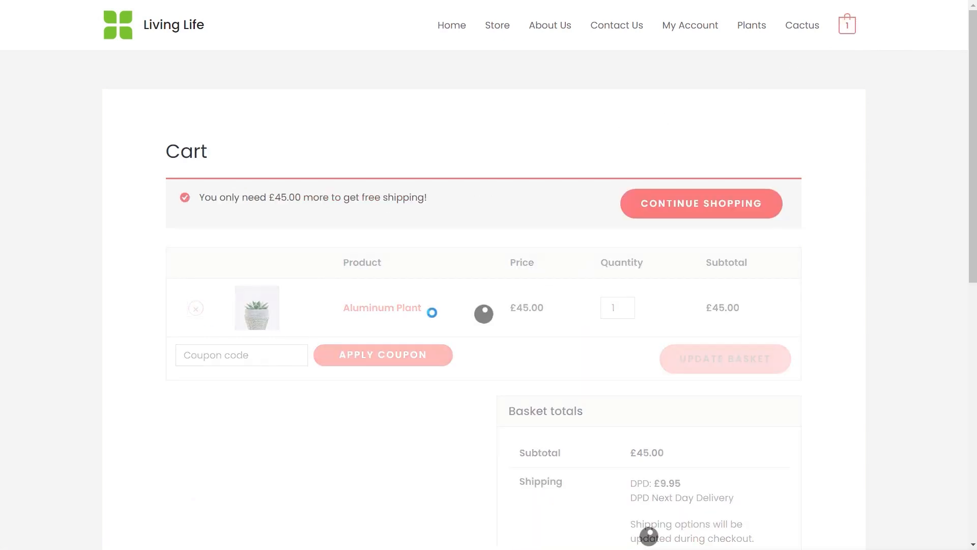
Step: Activate the Direct Checkout for WooCommerce plugin from the plugin search results
click(195, 308)
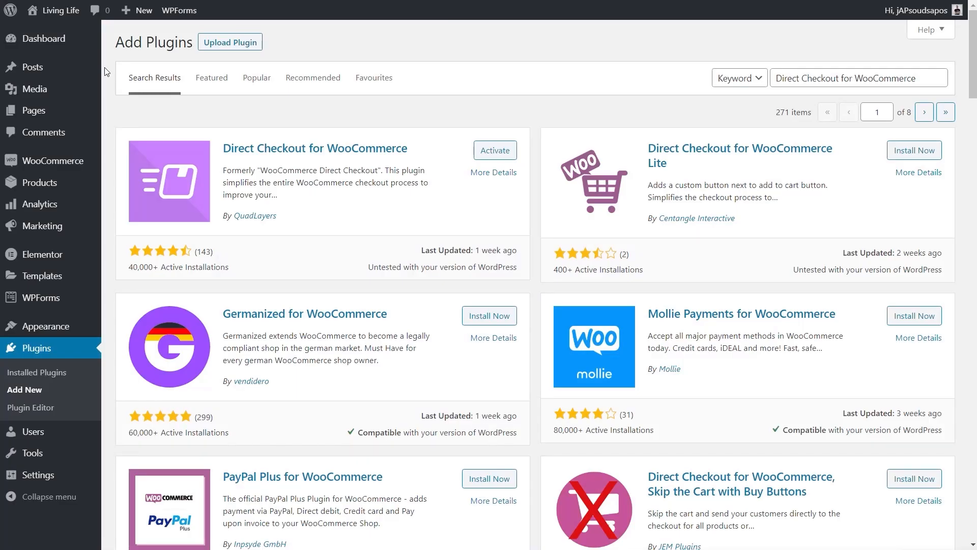
mouse_move(314, 182)
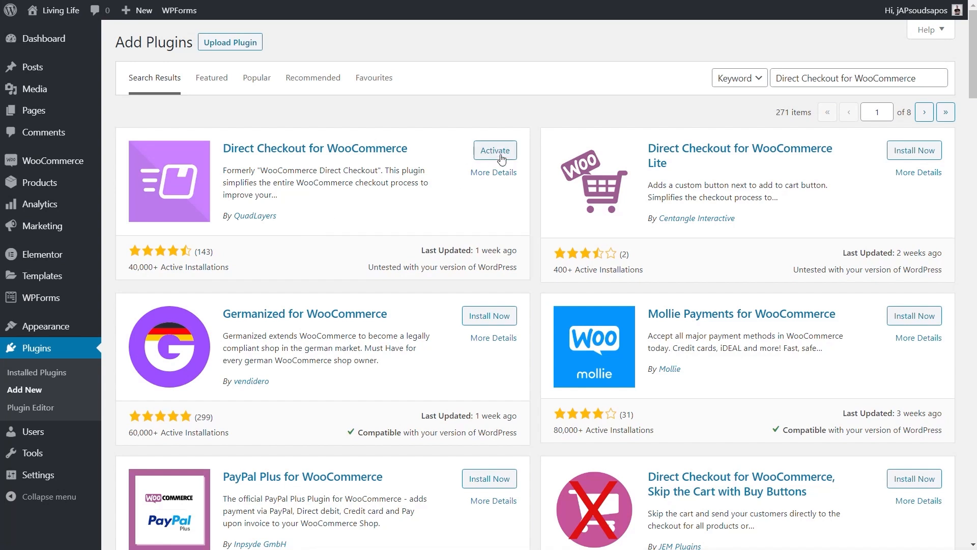
click(495, 150)
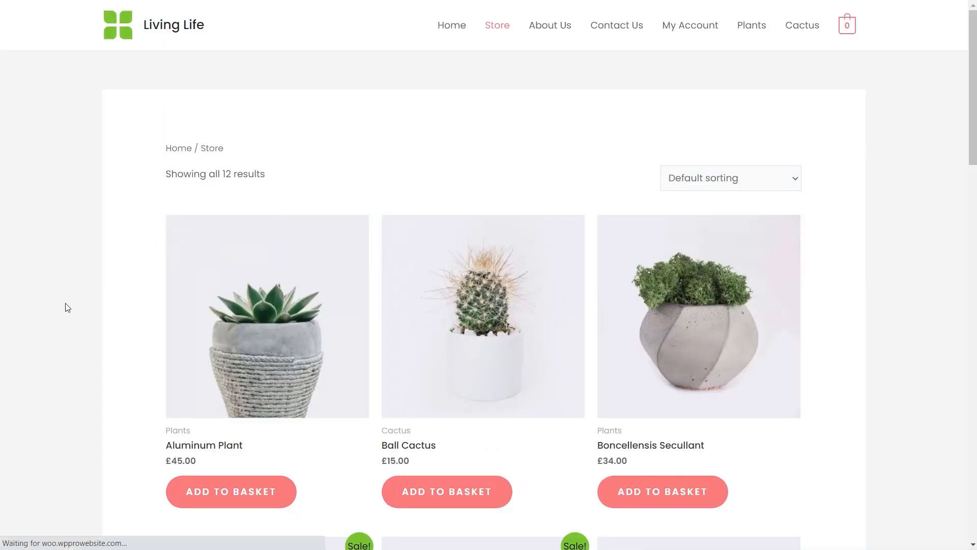
Step: Add the Aluminum Plant to the basket and review the checkout page it jumps straight to
scroll(down, 3)
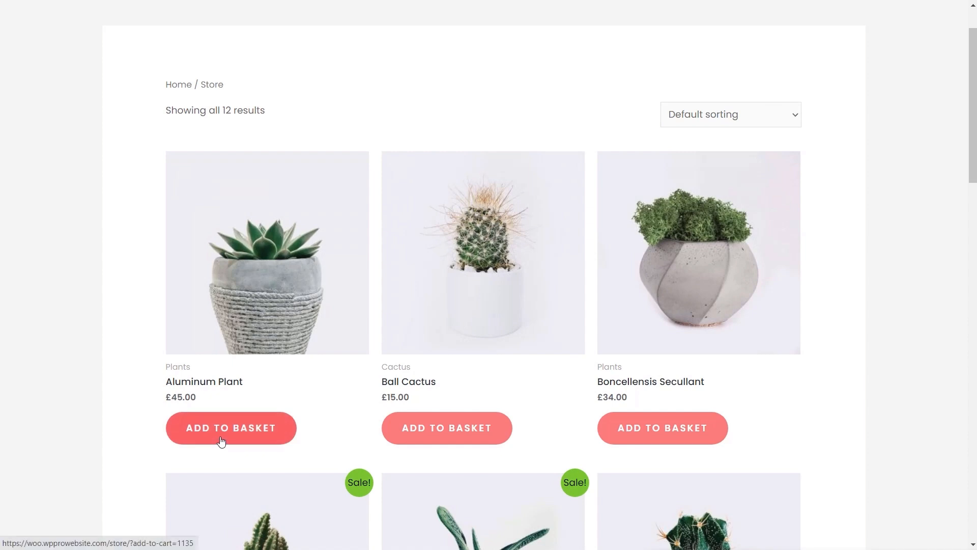
click(231, 428)
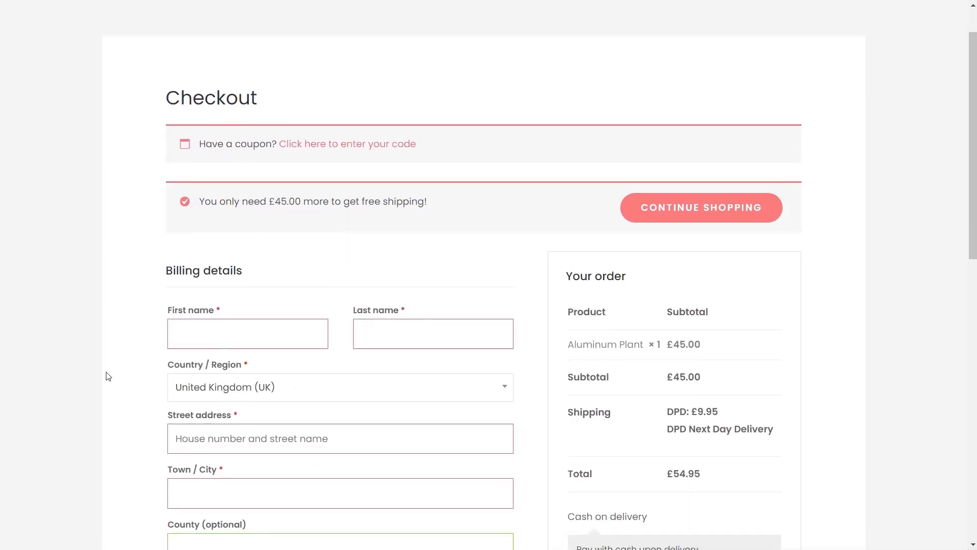
scroll(down, 3)
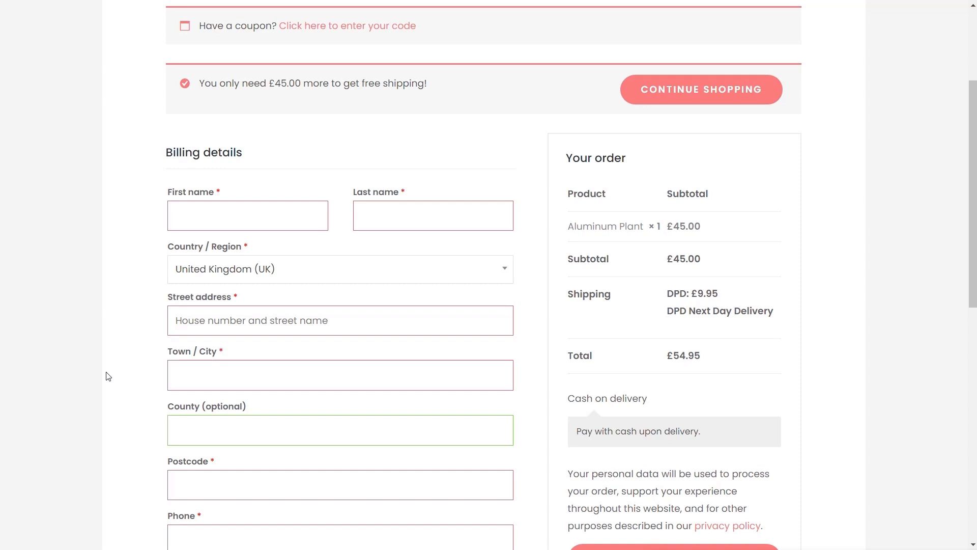
mouse_move(106, 380)
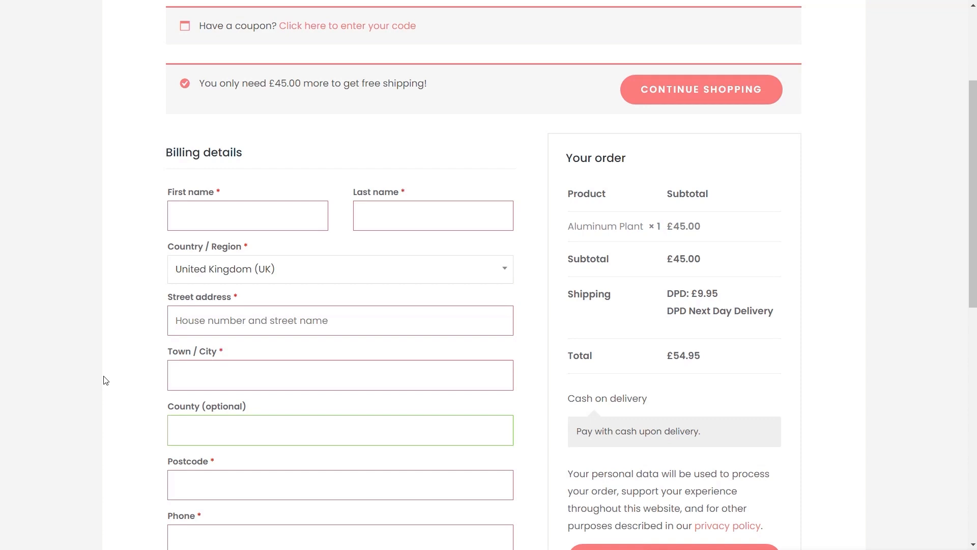
scroll(down, 3)
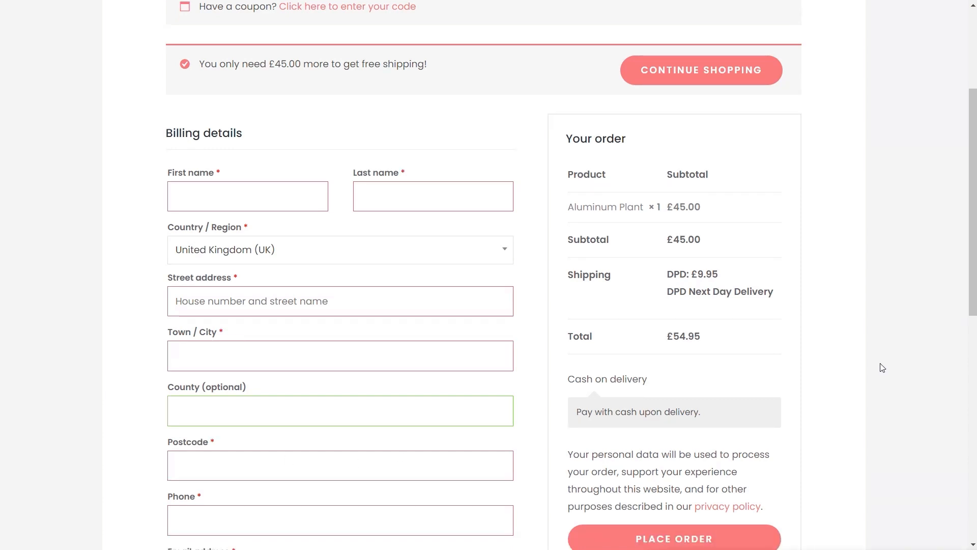
click(340, 355)
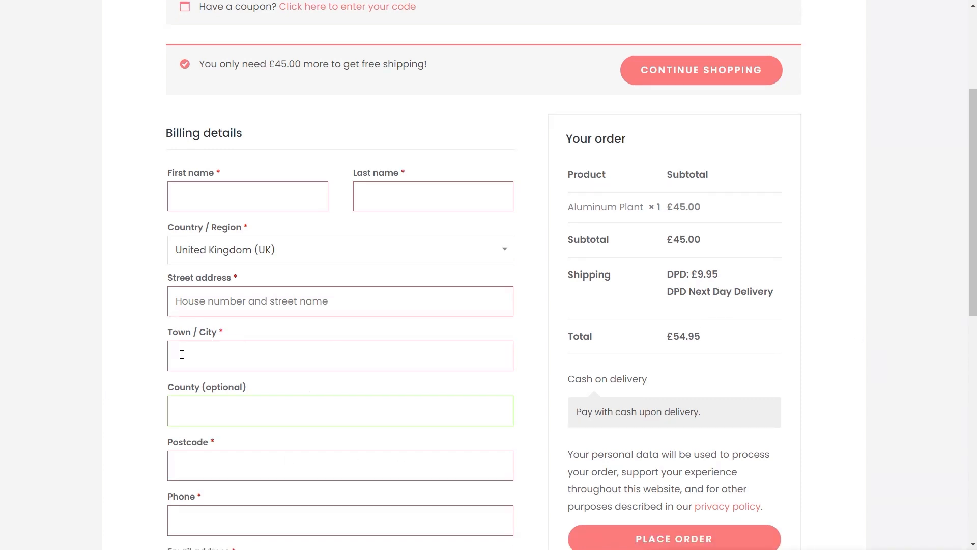
scroll(down, 3)
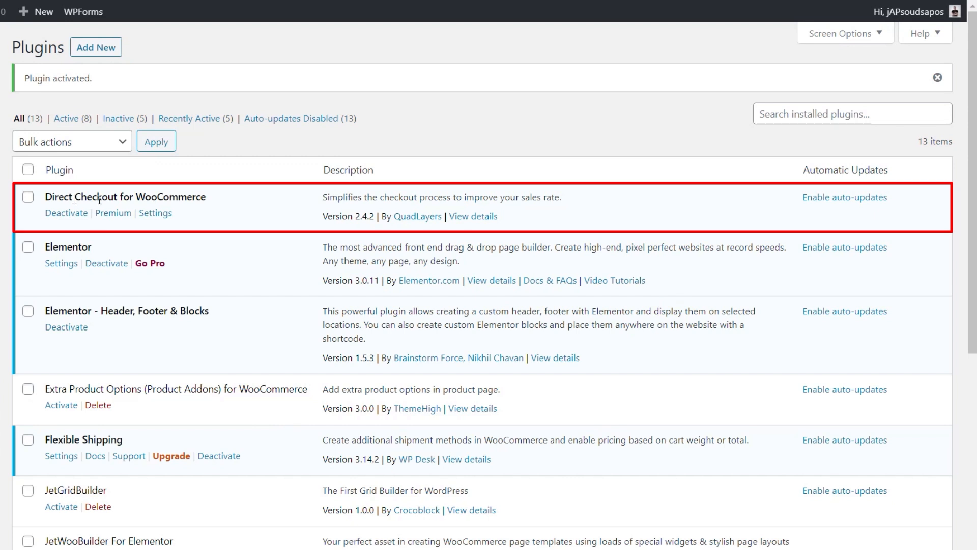
mouse_move(118, 259)
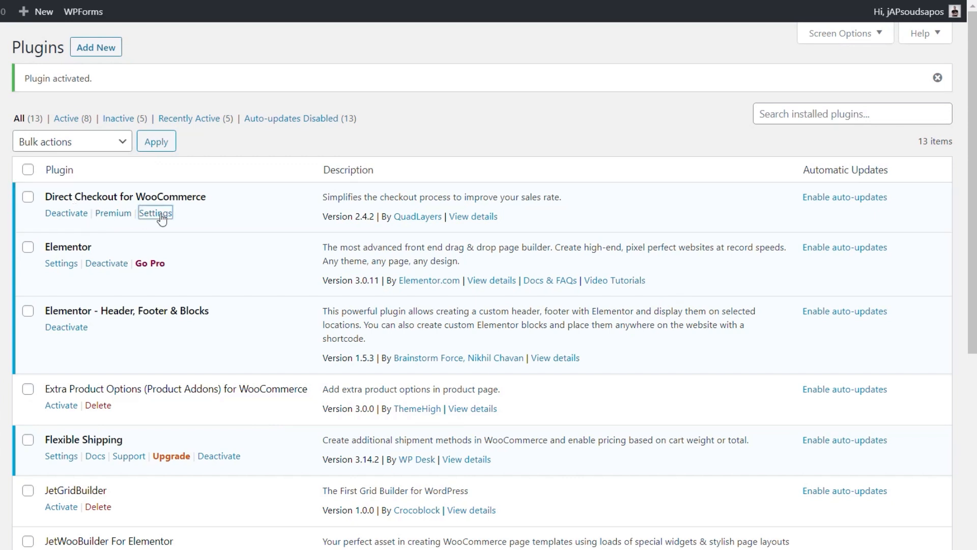
Step: Go into the Direct Checkout plugin settings and head for its Archives section
click(155, 212)
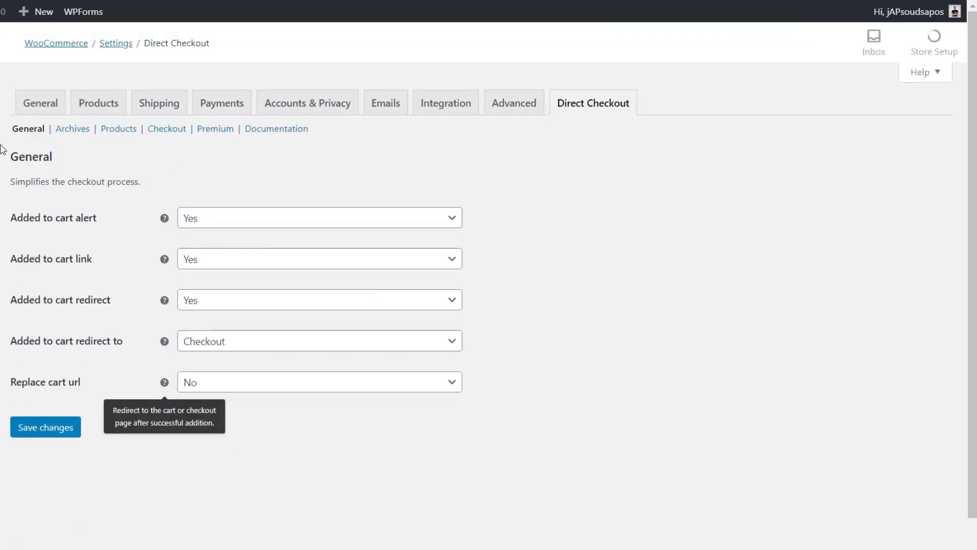
mouse_move(127, 145)
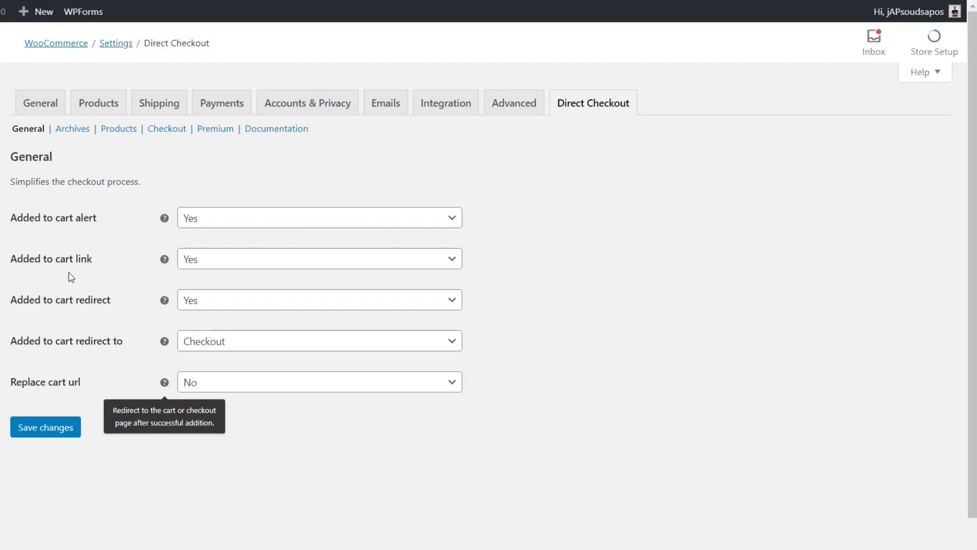
mouse_move(75, 266)
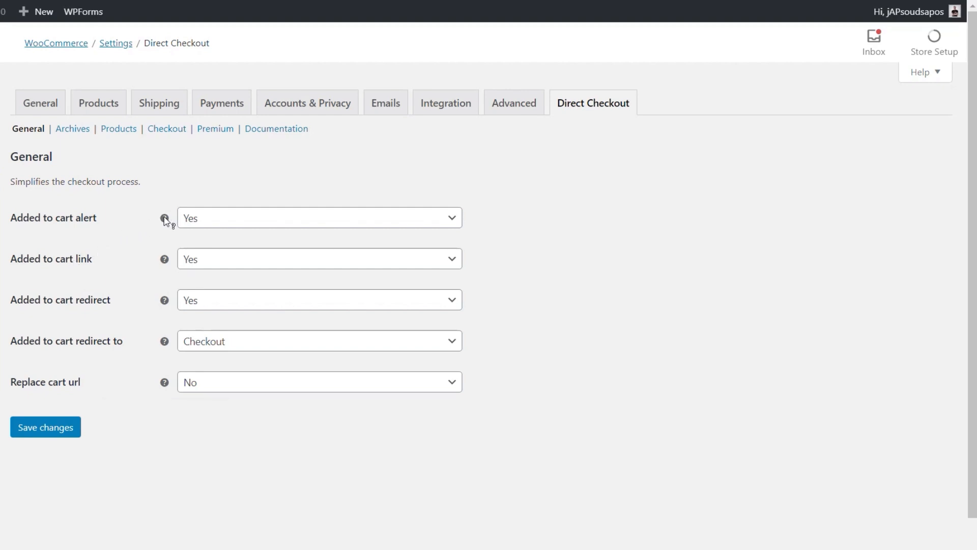
mouse_move(164, 218)
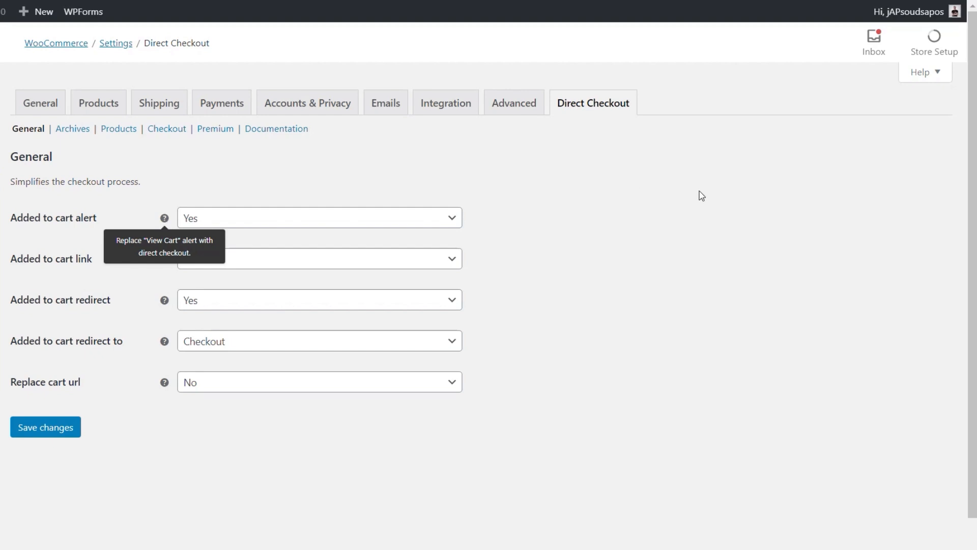
mouse_move(36, 287)
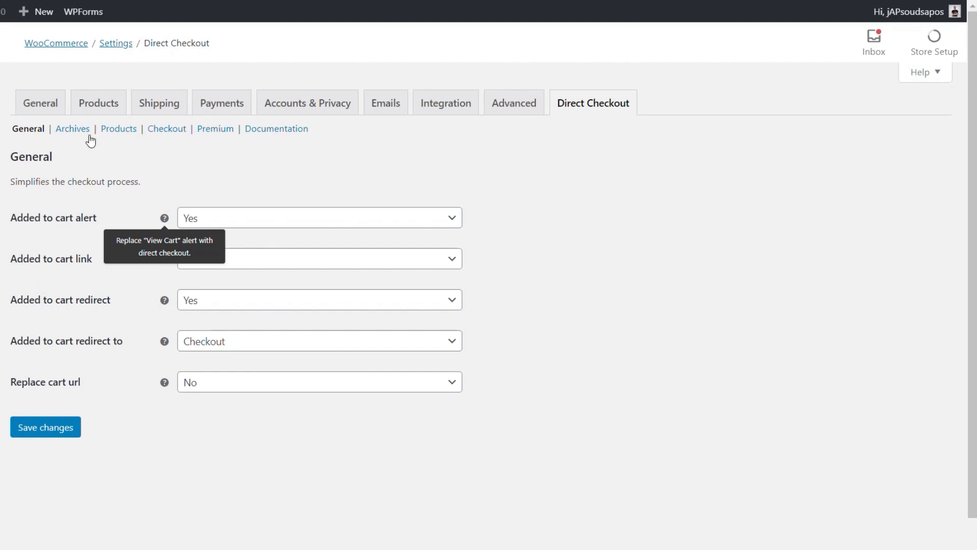
mouse_move(166, 130)
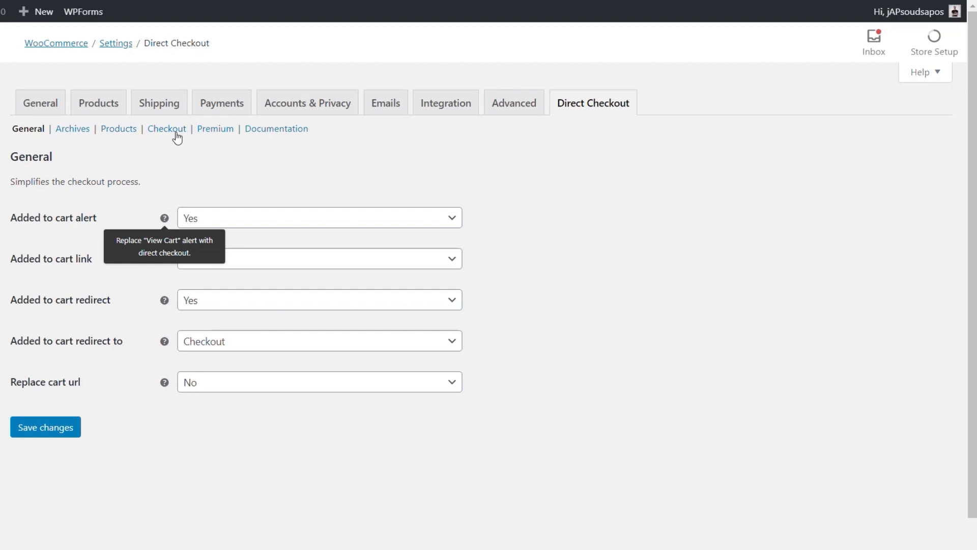
click(71, 129)
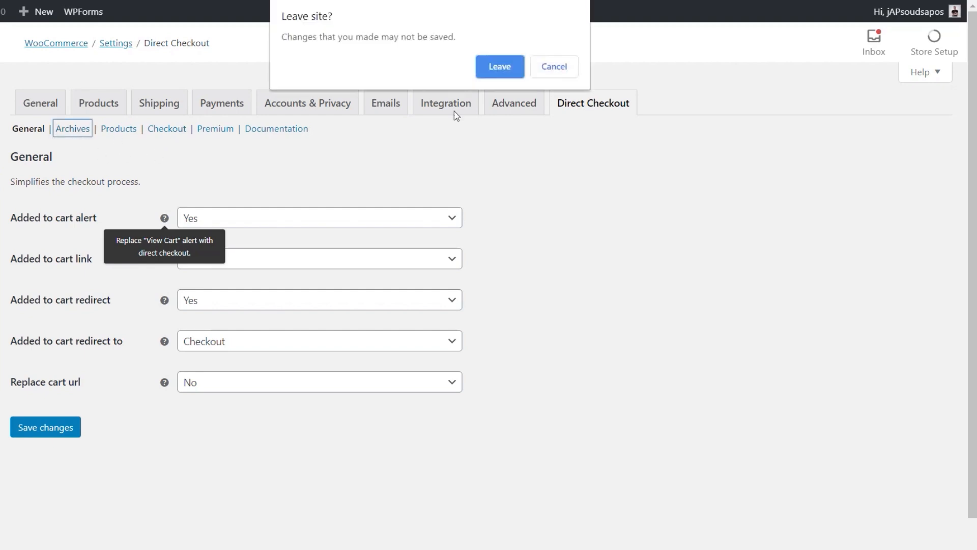
Step: Replace the archive Add to cart text with 'Buy Now' for simple products and save
click(498, 67)
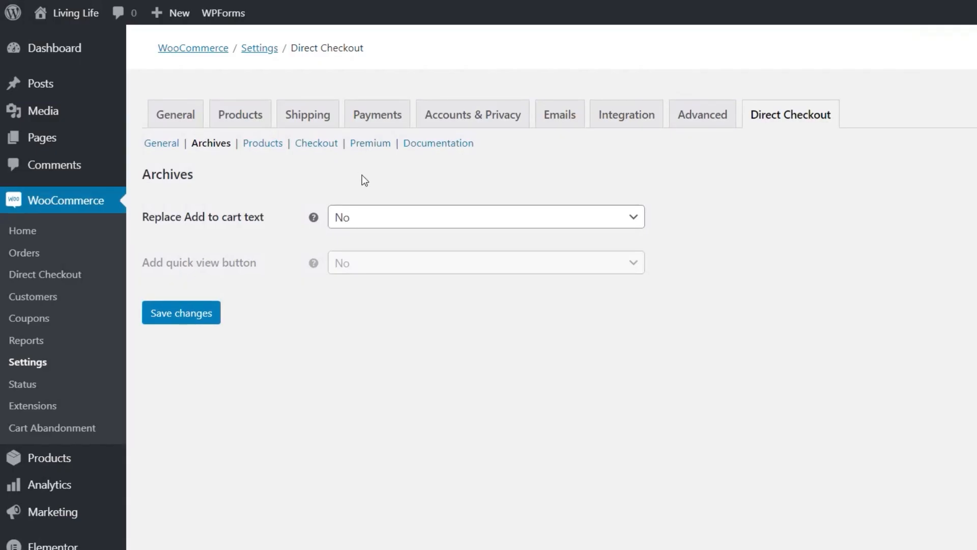
click(485, 215)
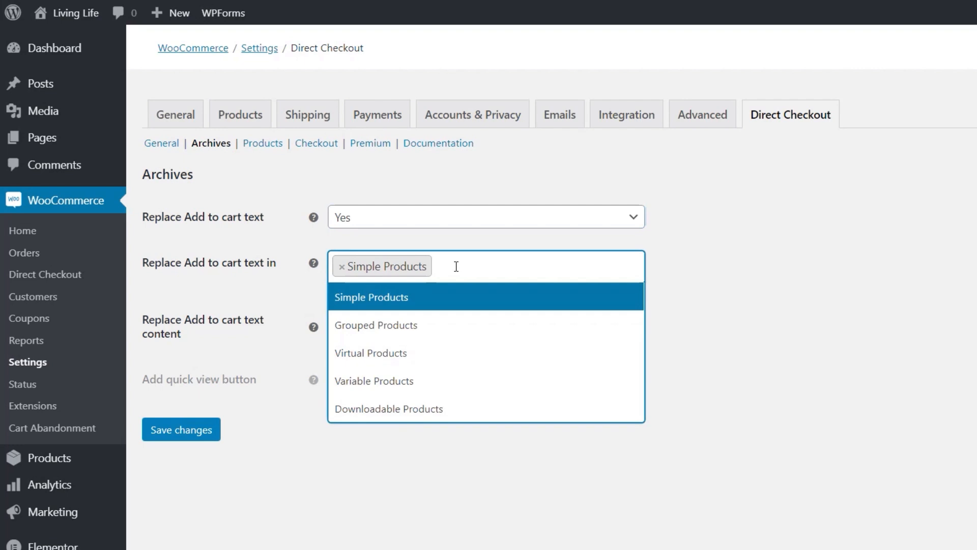
mouse_move(845, 329)
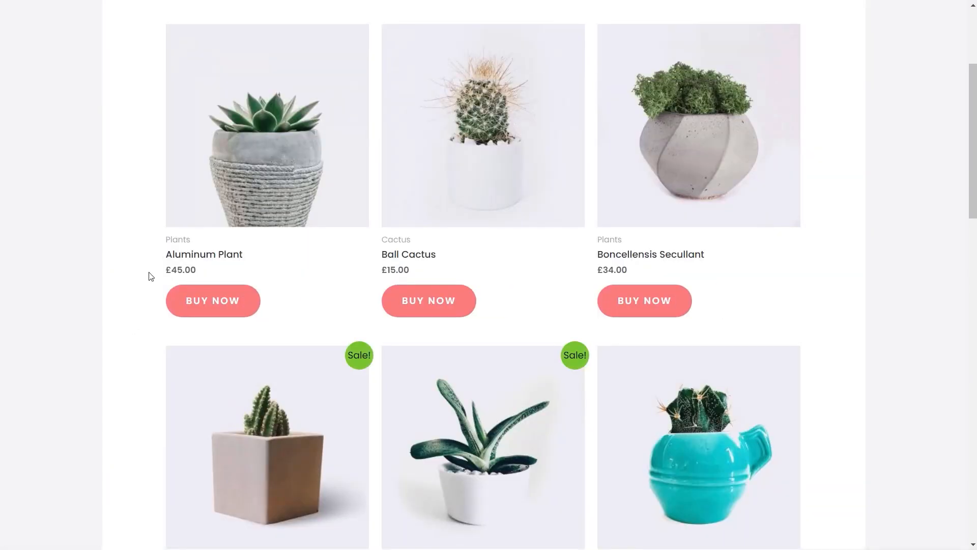
mouse_move(213, 310)
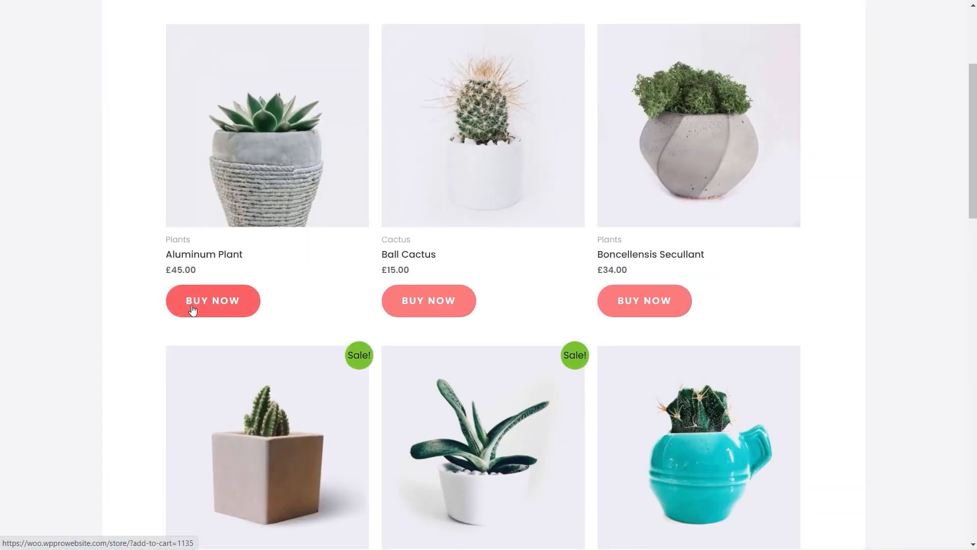
click(213, 300)
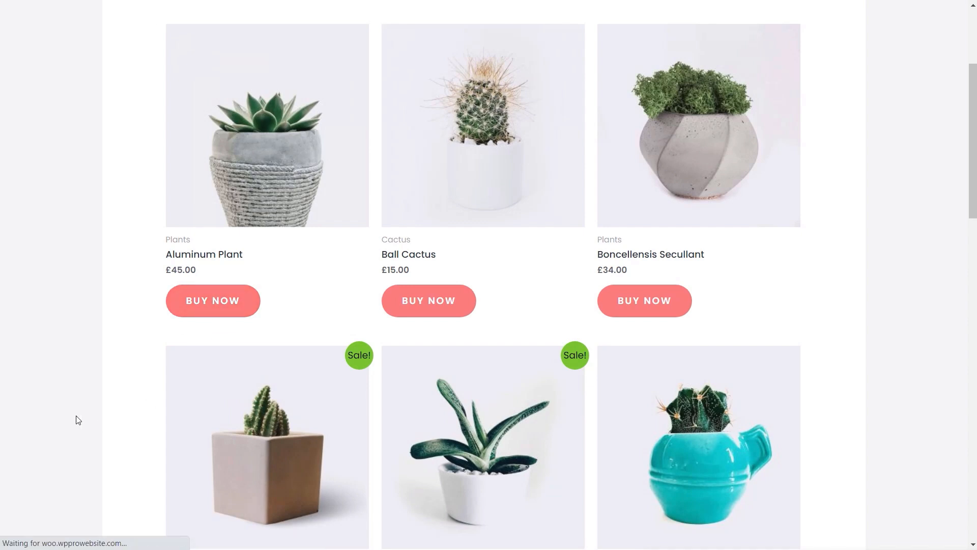
click(213, 301)
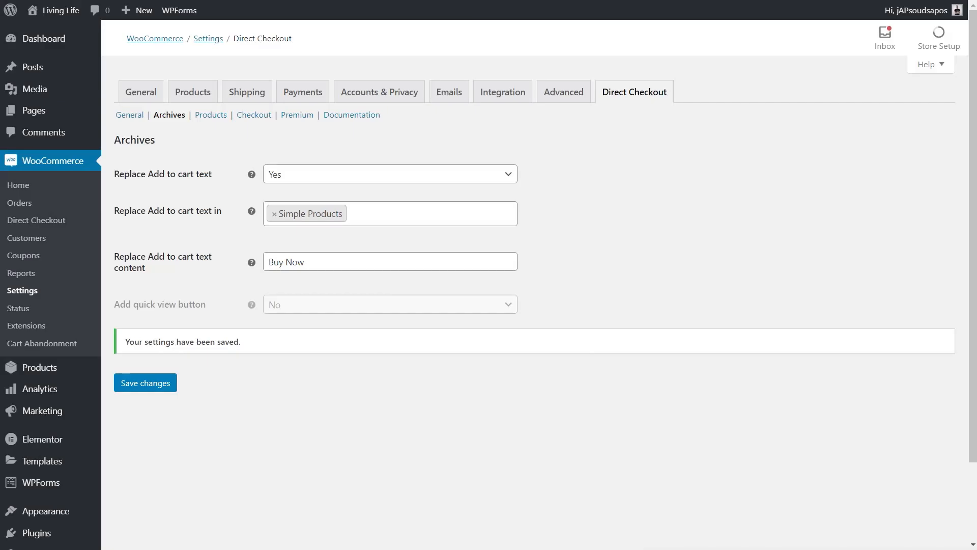
Step: In the Products section, replace the Add to cart text with 'Purchase', then move on to Checkout settings
click(210, 115)
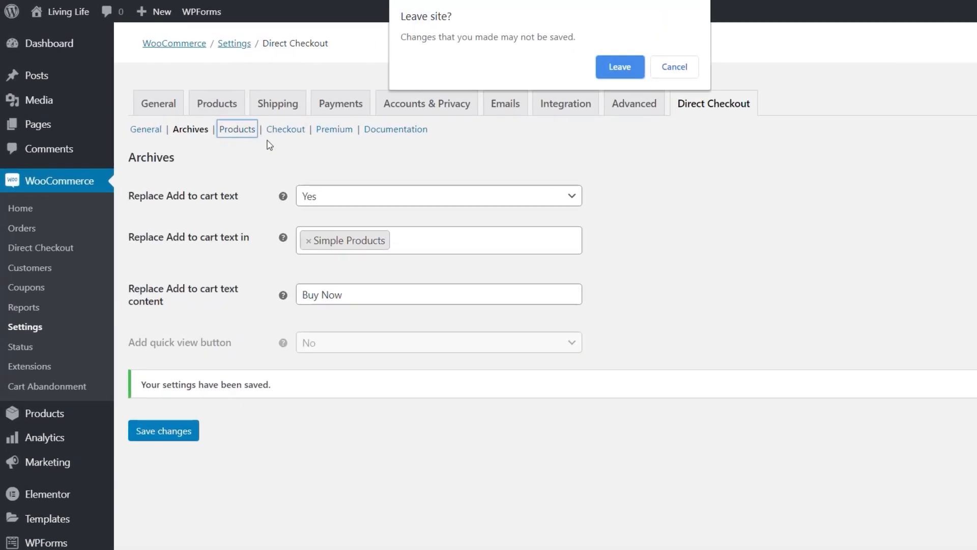
click(620, 67)
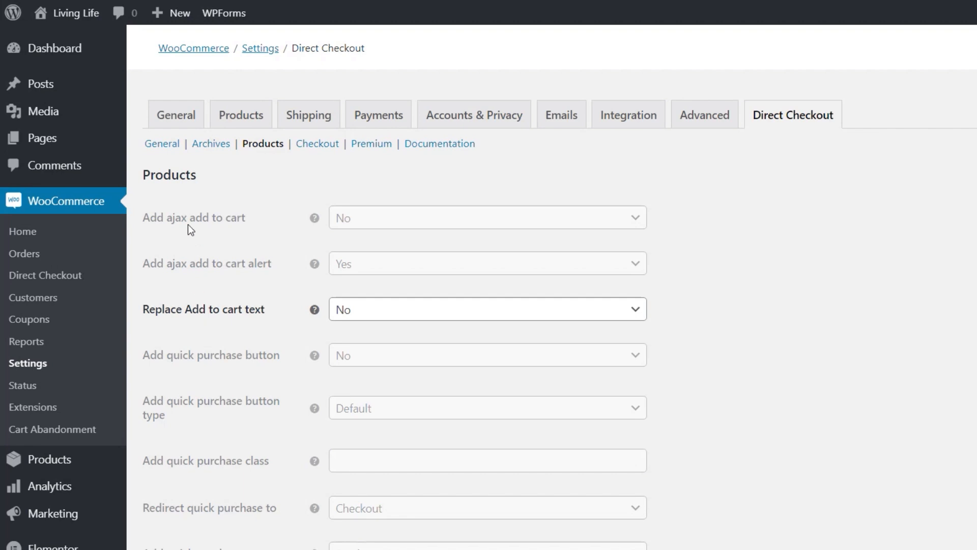
mouse_move(377, 315)
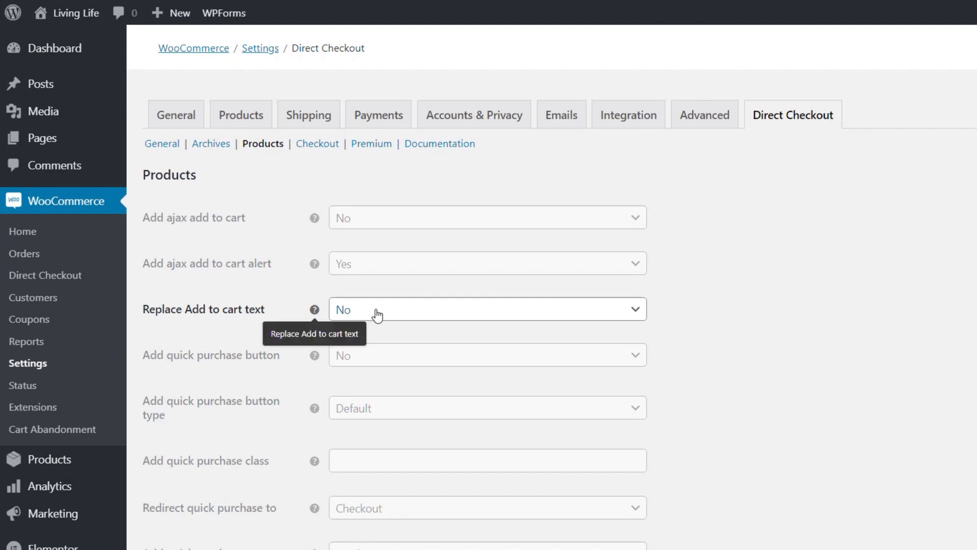
click(488, 308)
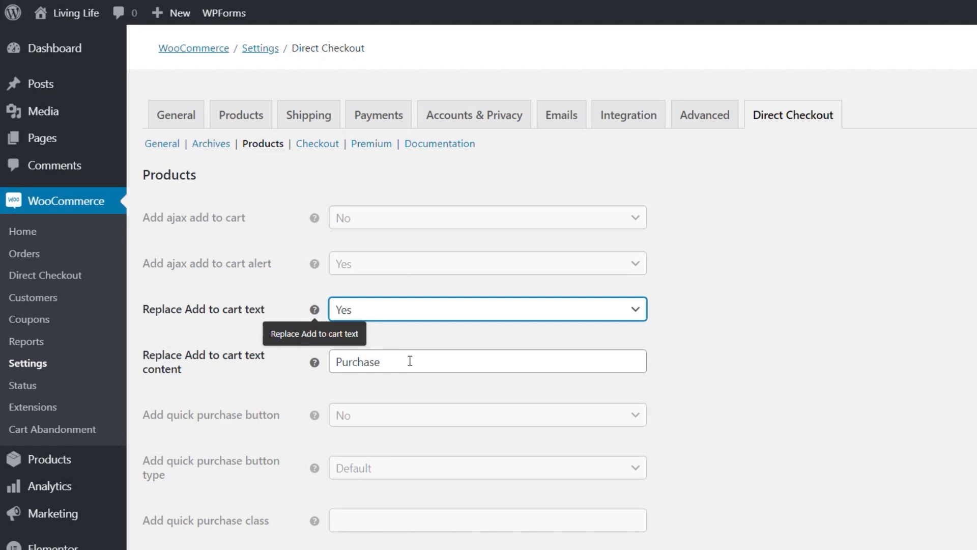
mouse_move(323, 423)
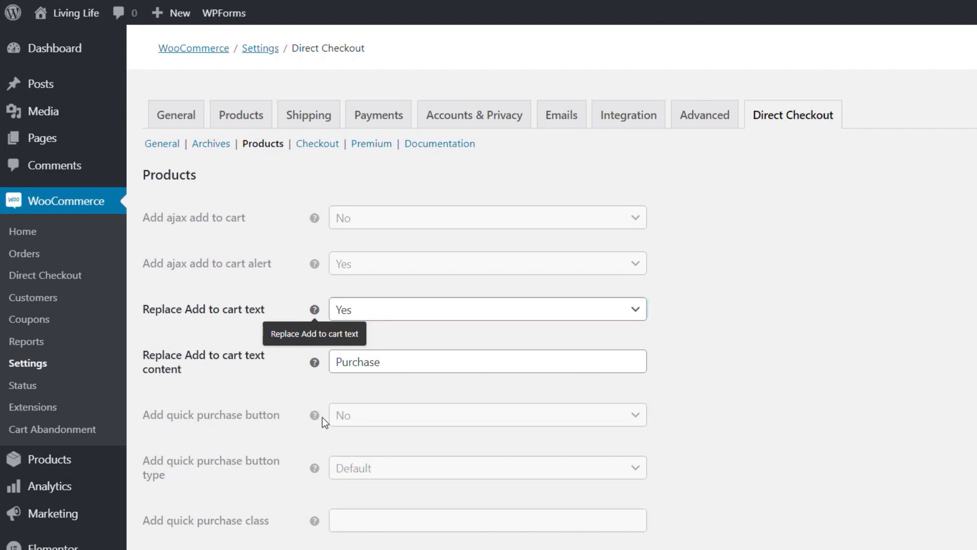
mouse_move(282, 495)
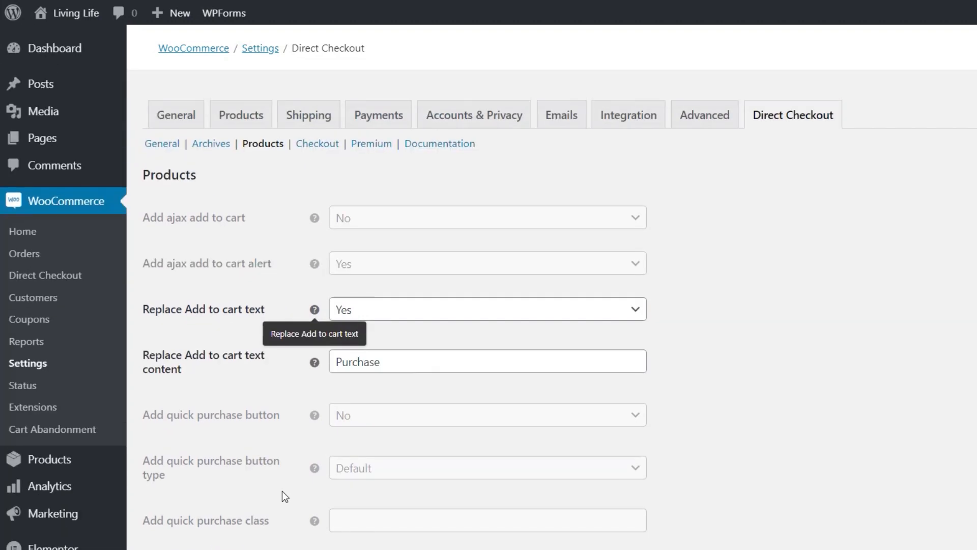
mouse_move(251, 185)
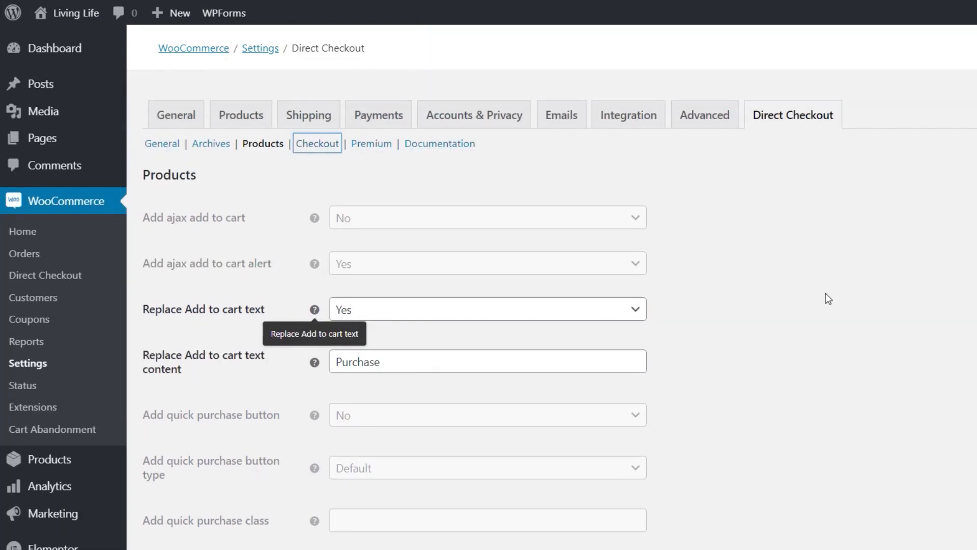
click(317, 144)
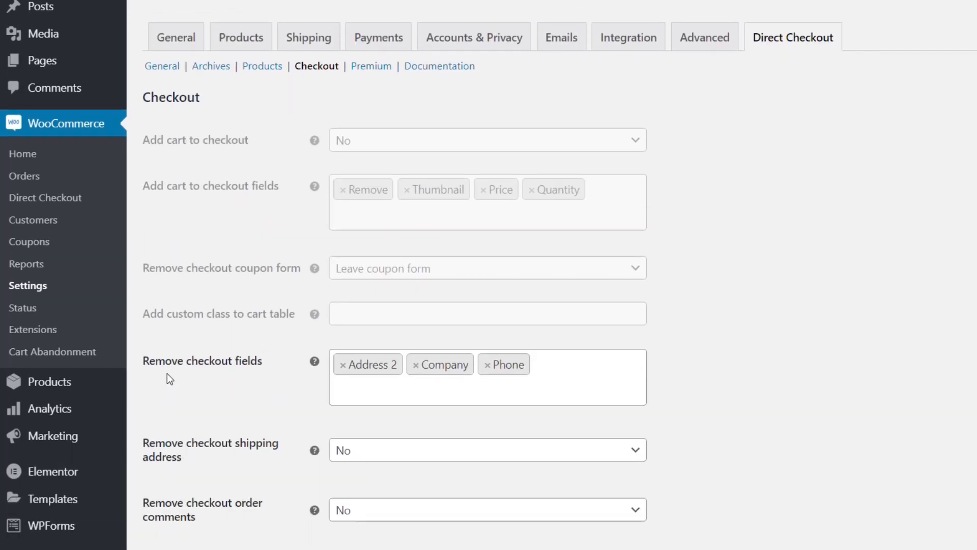
scroll(down, 3)
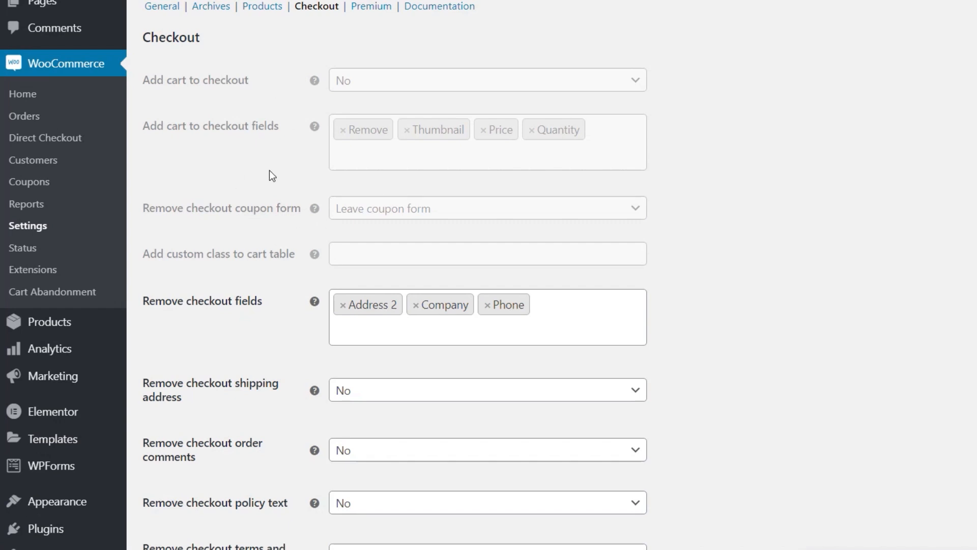
mouse_move(262, 226)
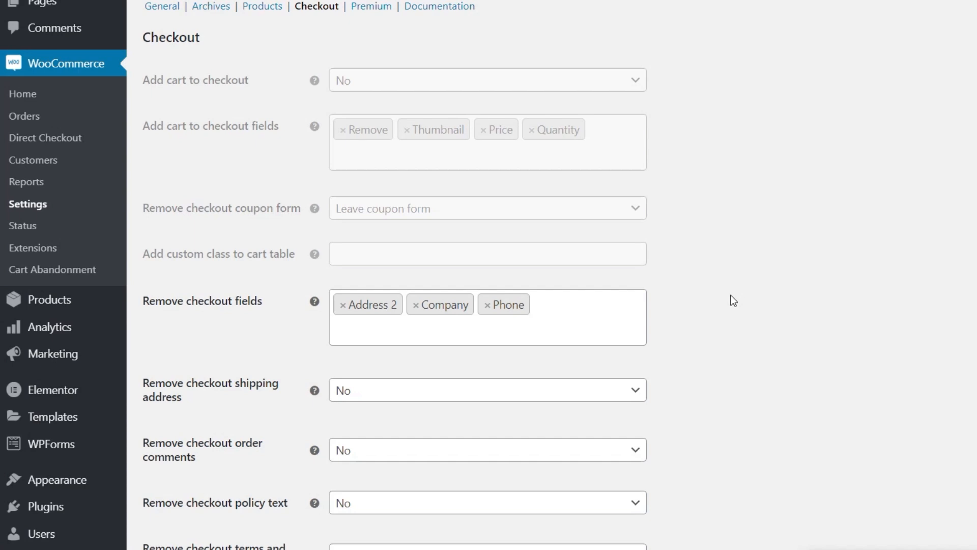
mouse_move(714, 307)
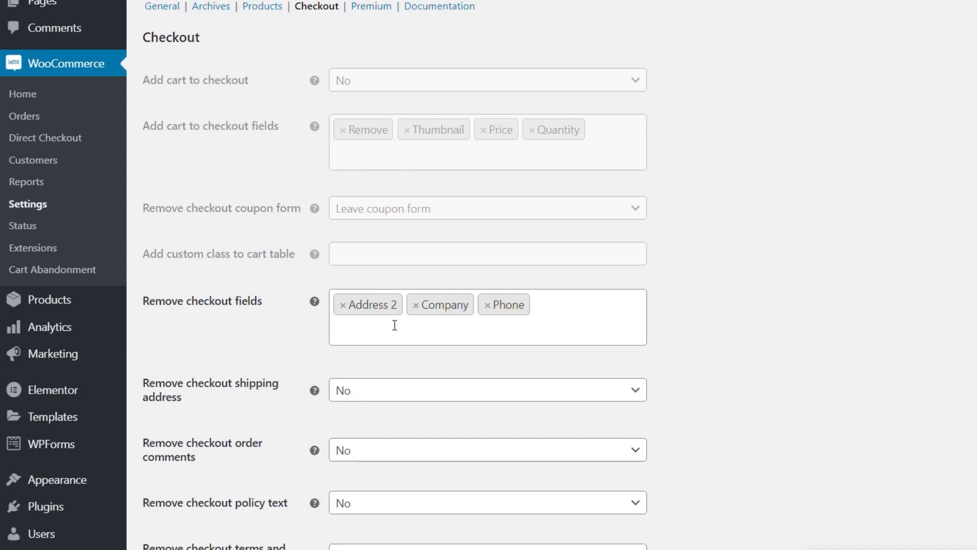
mouse_move(555, 310)
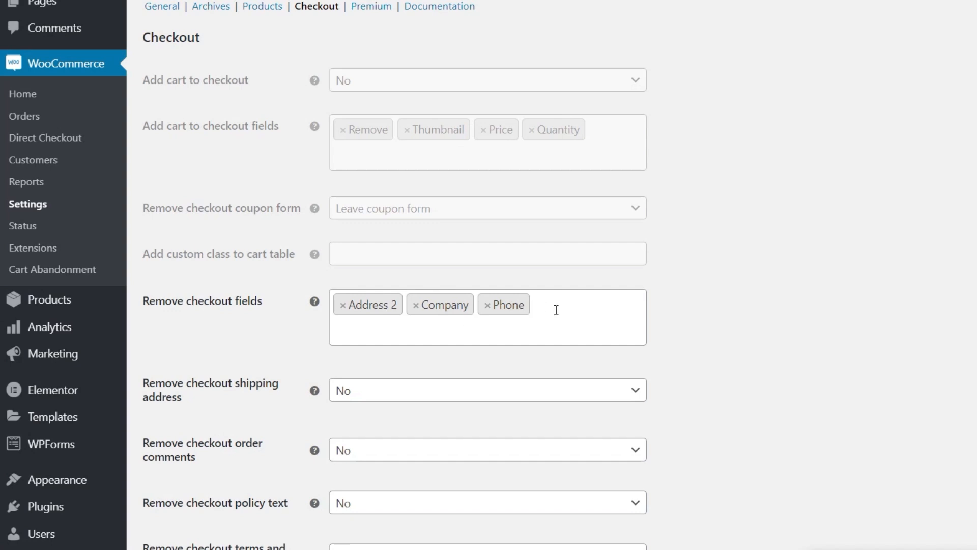
click(555, 316)
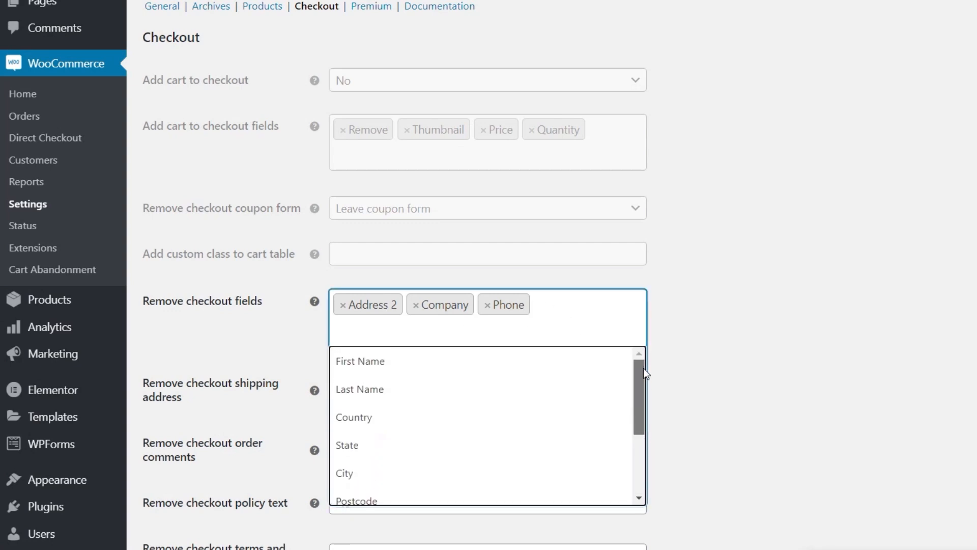
scroll(down, 3)
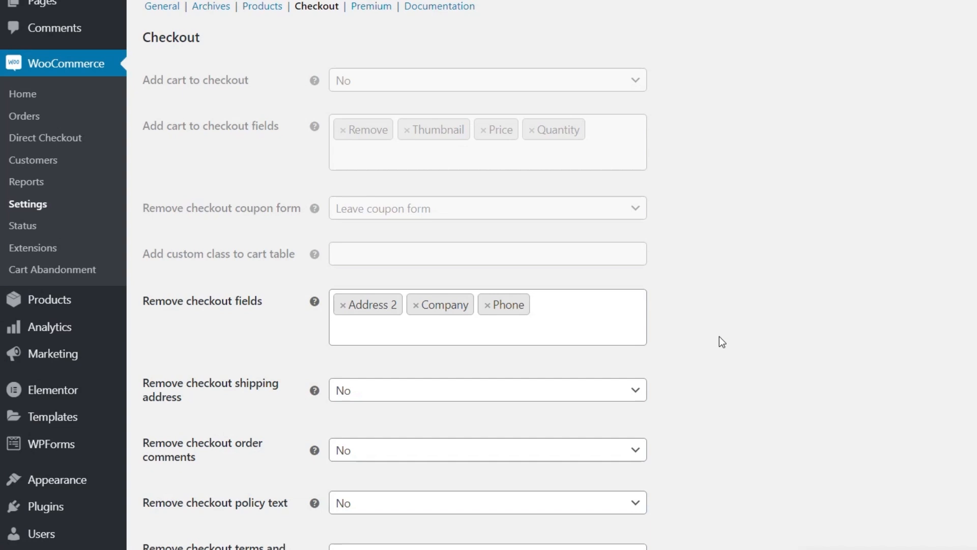
scroll(down, 3)
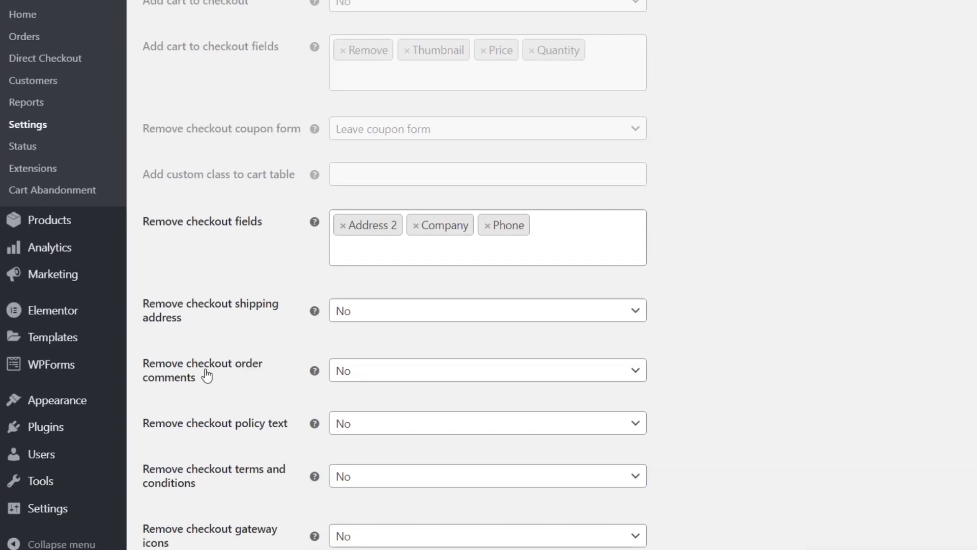
Step: Set Remove checkout order comments to Yes and save the checkout settings
scroll(down, 3)
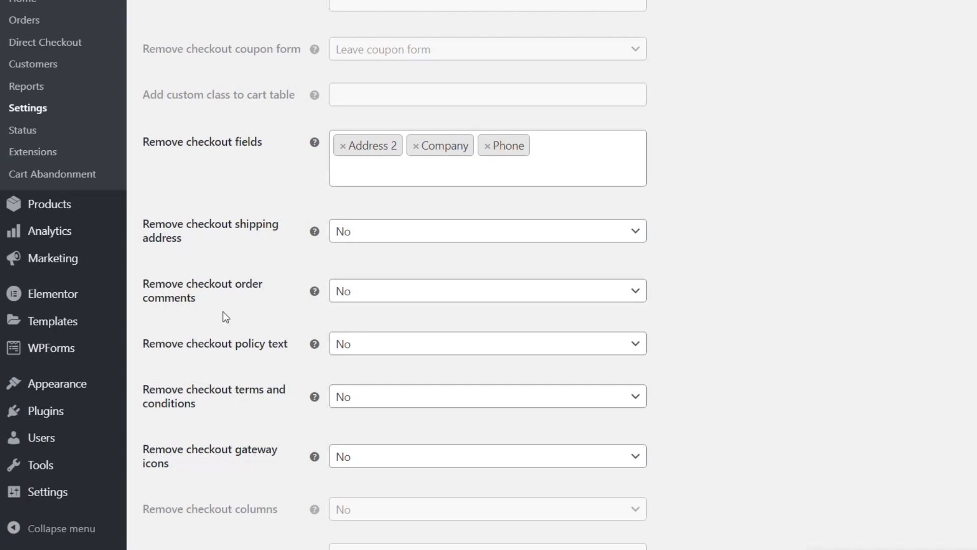
click(486, 290)
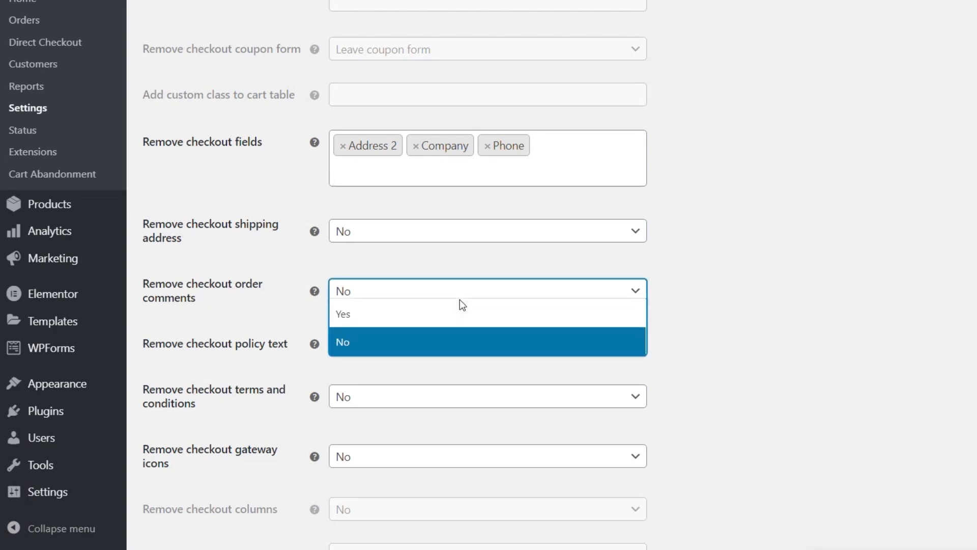
click(343, 314)
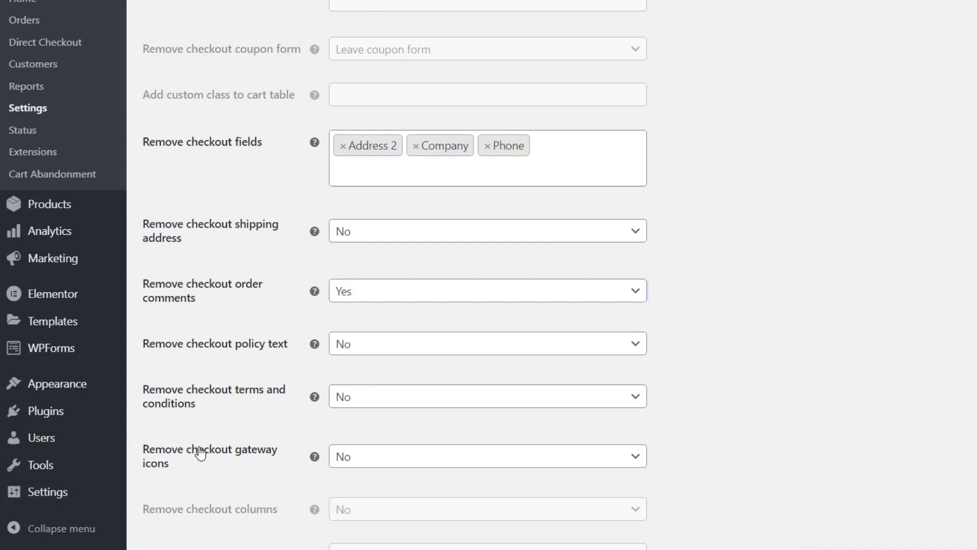
scroll(down, 3)
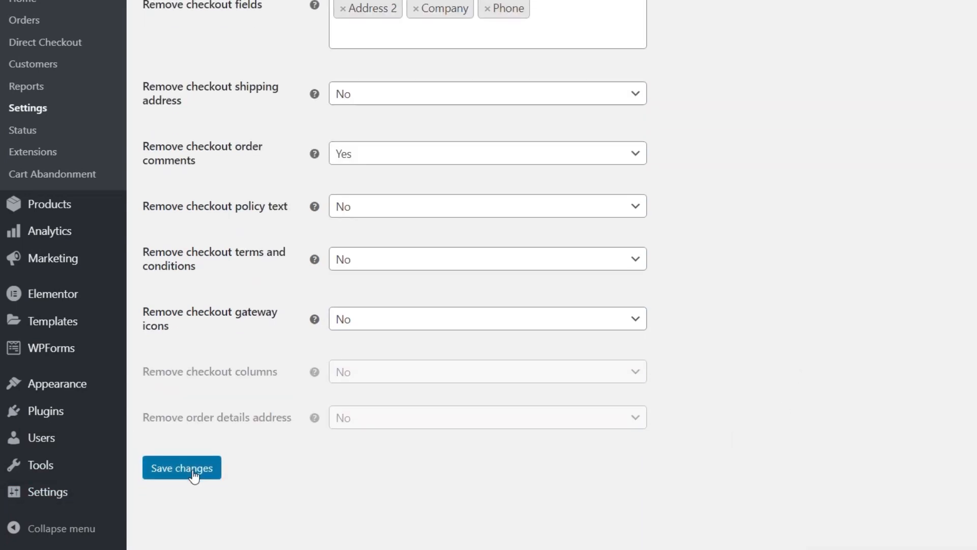
click(181, 467)
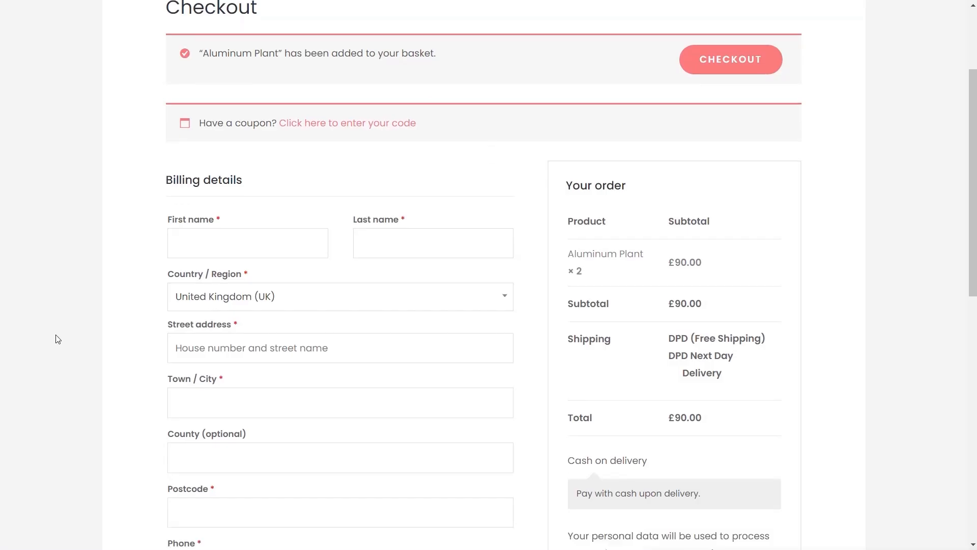
scroll(down, 3)
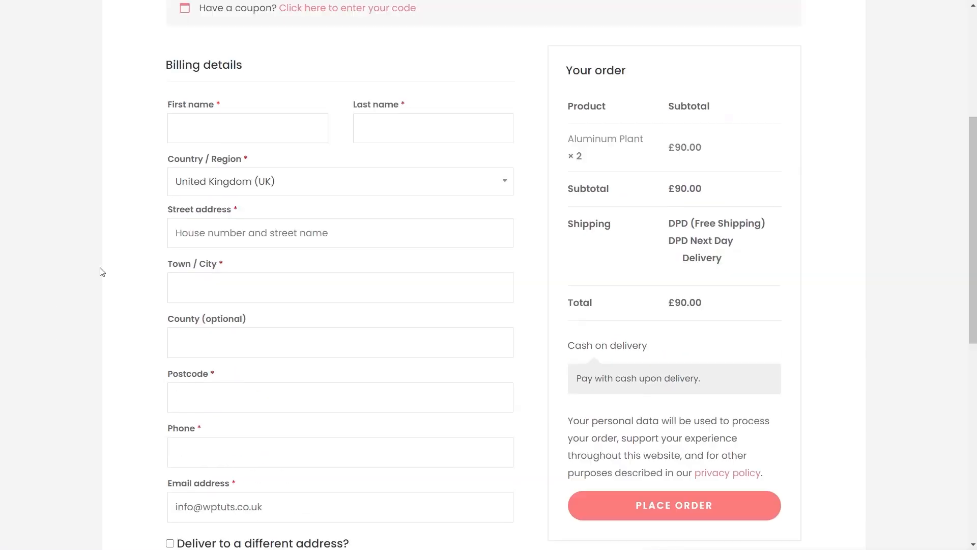
scroll(up, 3)
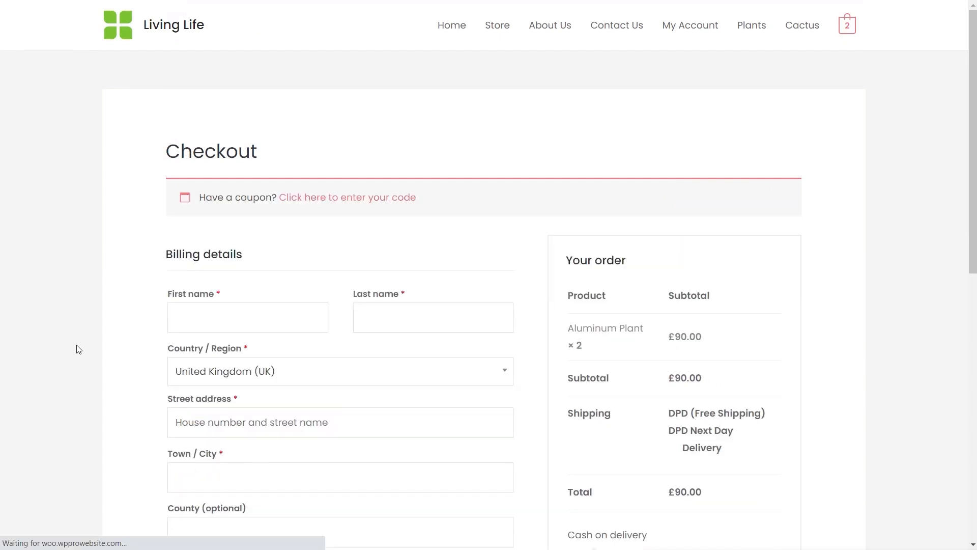
scroll(down, 3)
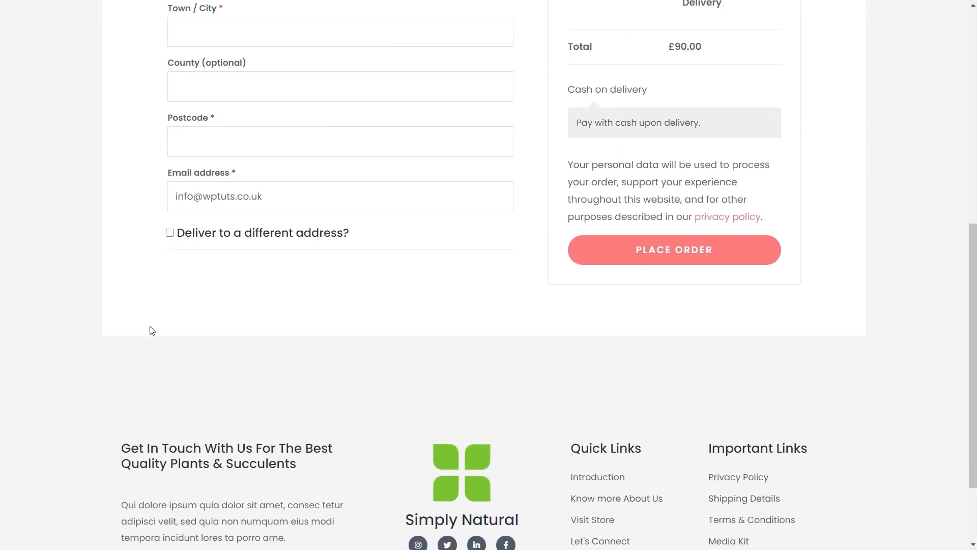
scroll(up, 3)
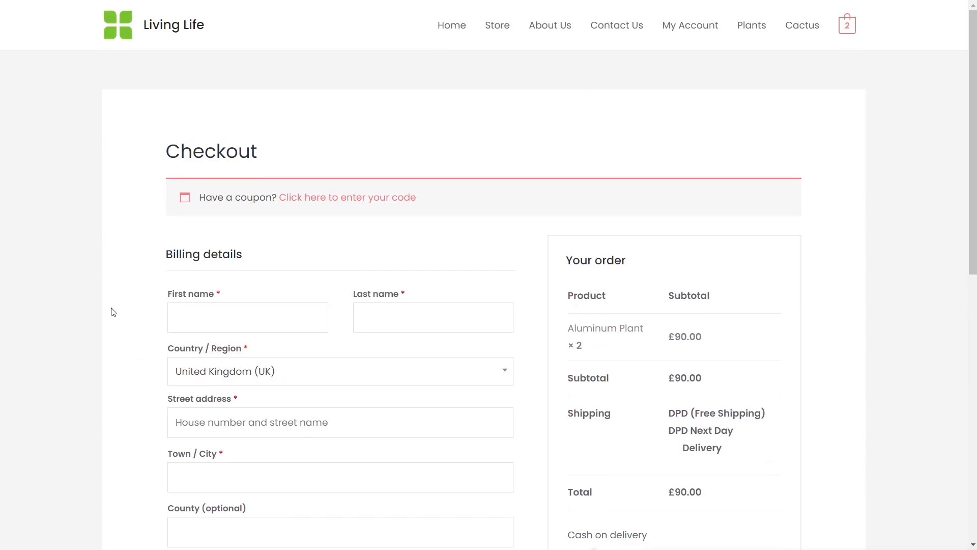
mouse_move(110, 302)
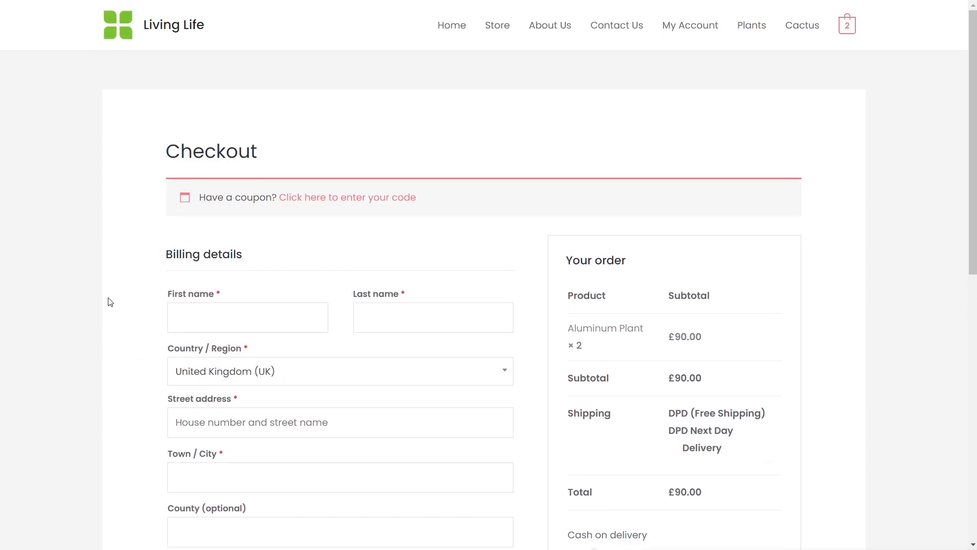
mouse_move(451, 132)
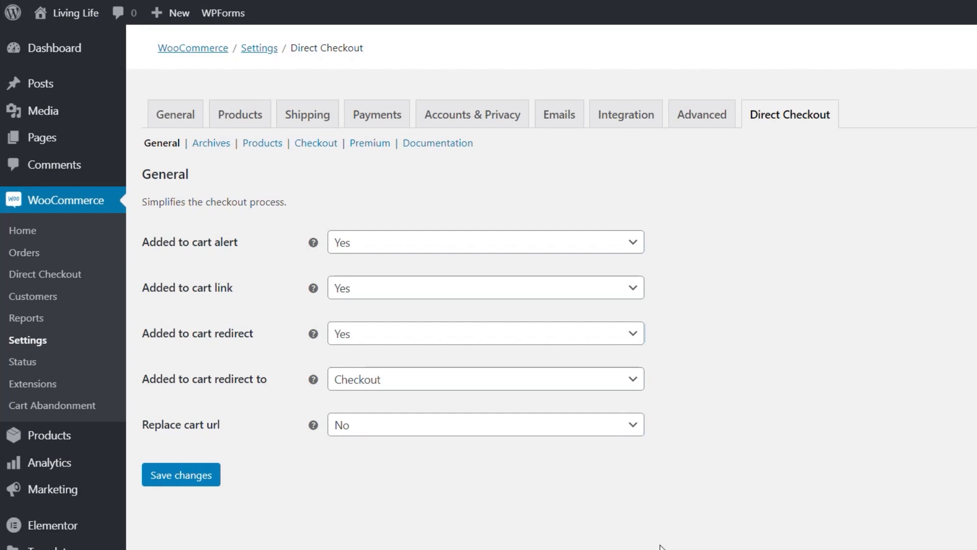
mouse_move(793, 446)
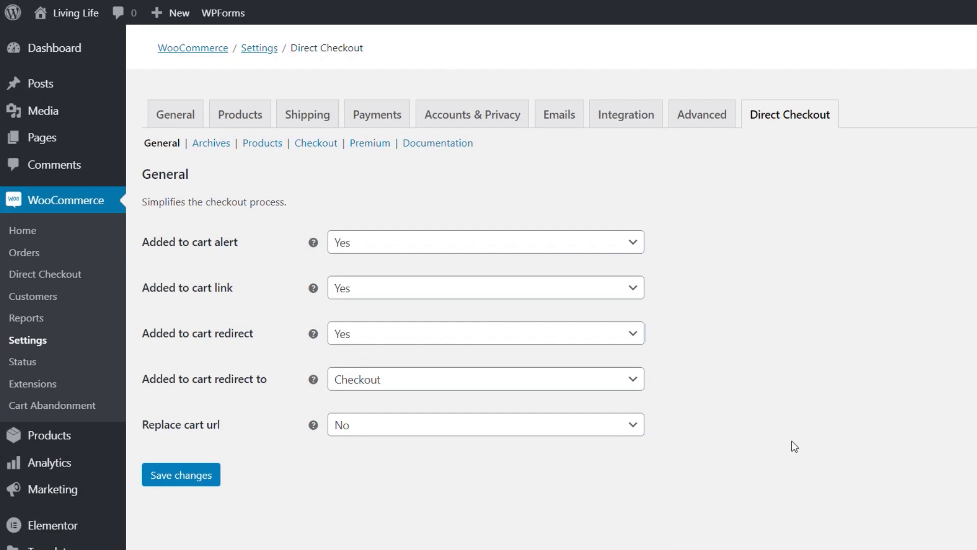
mouse_move(817, 436)
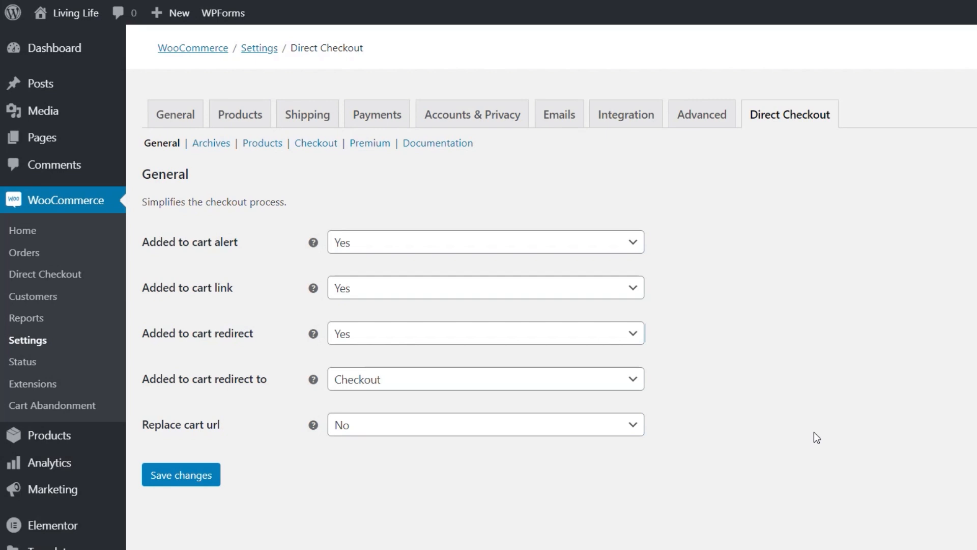
mouse_move(876, 175)
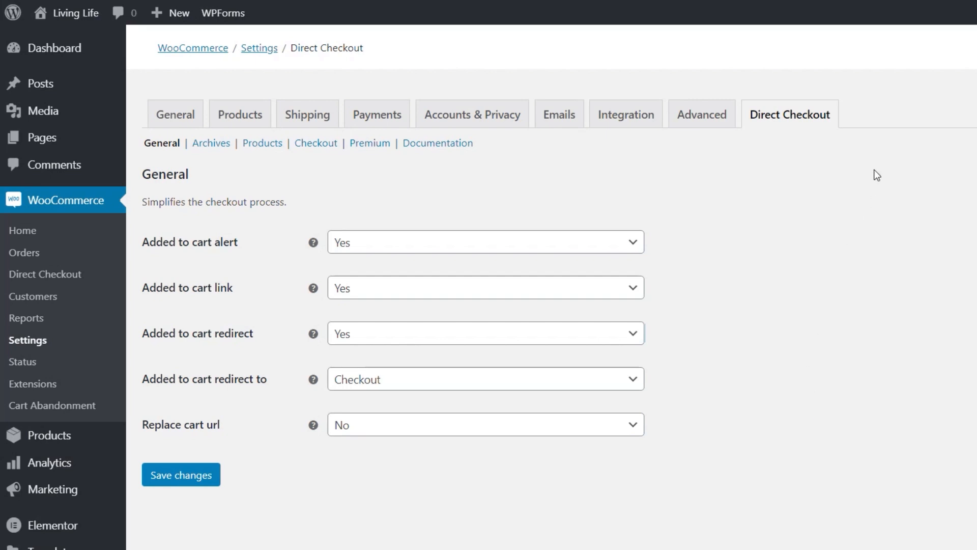
mouse_move(242, 261)
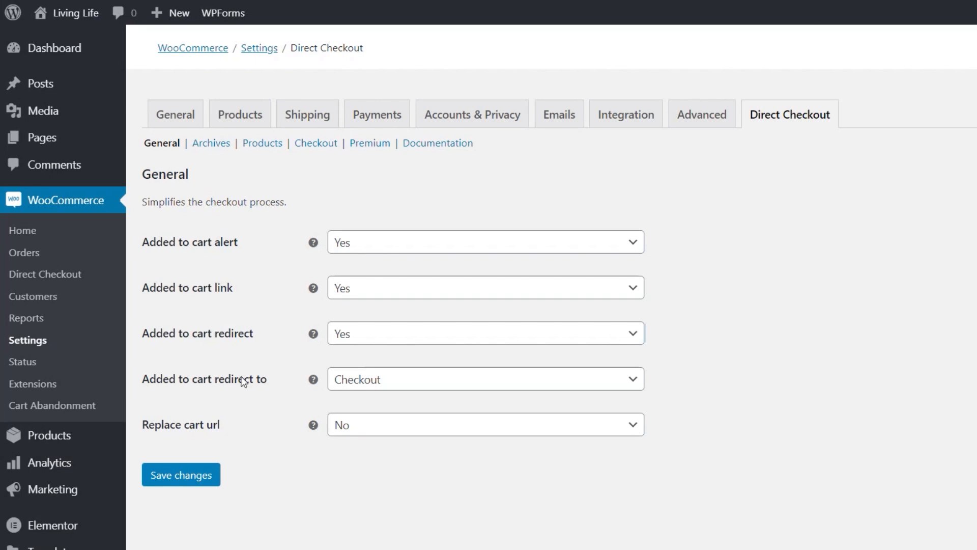
mouse_move(498, 268)
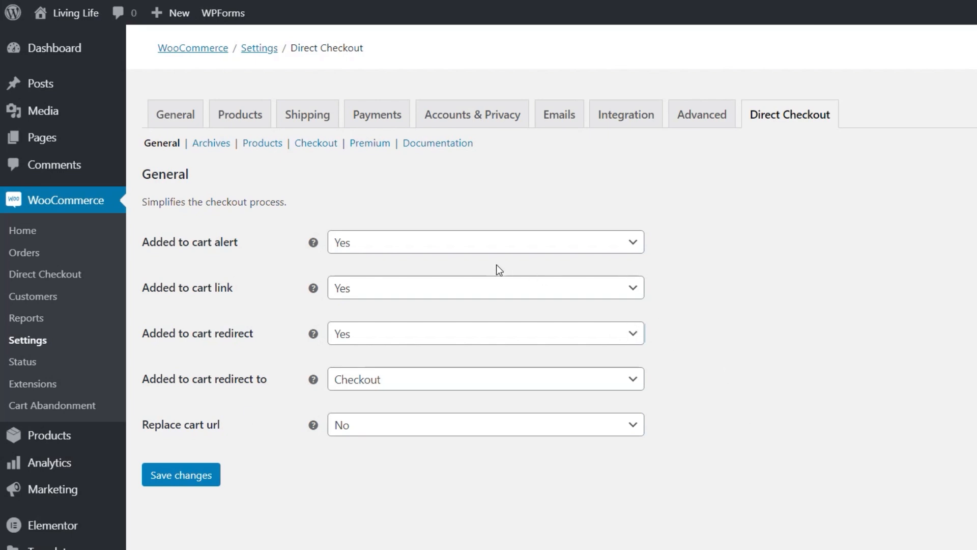
mouse_move(314, 242)
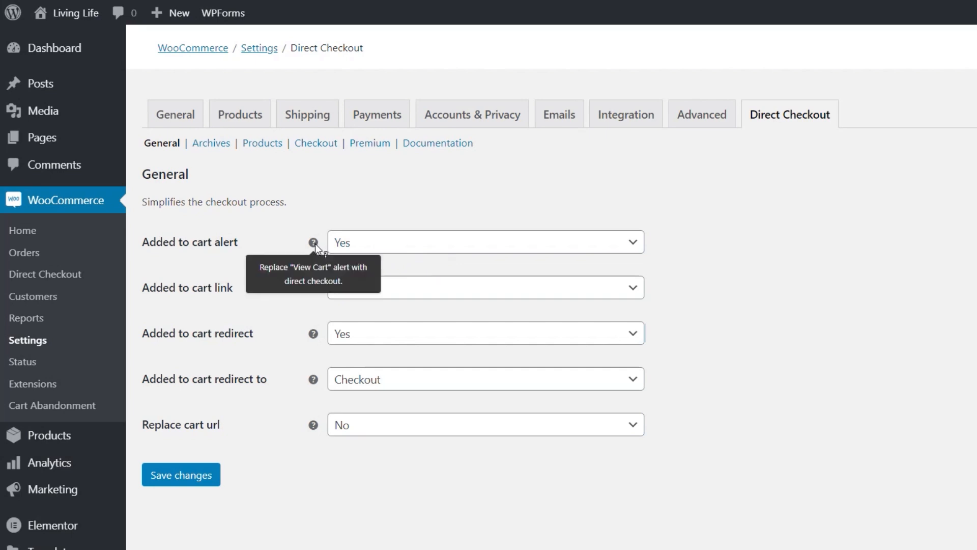
mouse_move(501, 213)
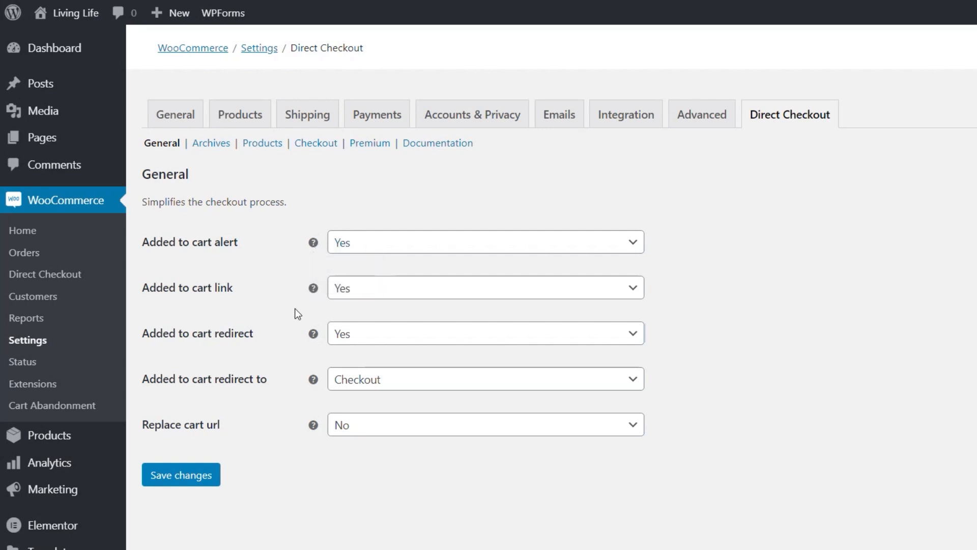
mouse_move(313, 287)
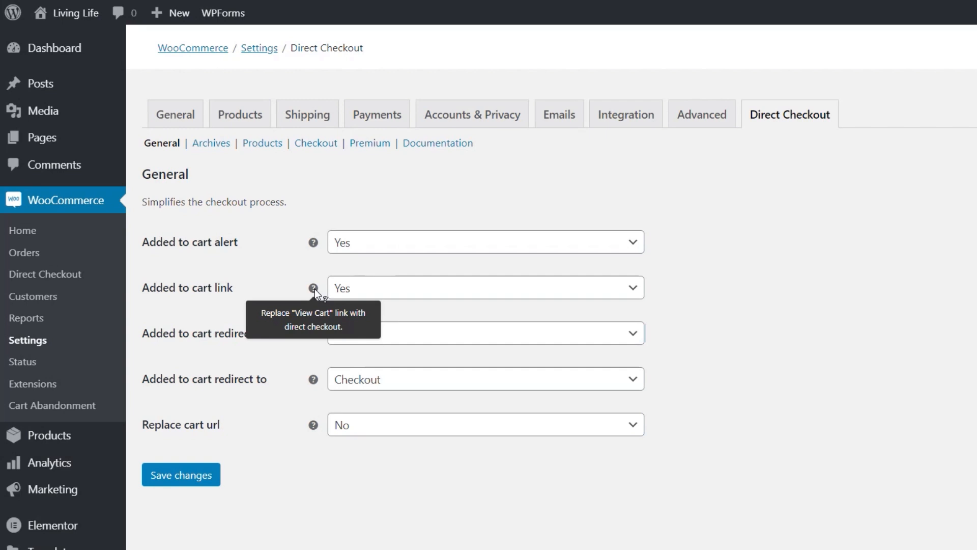
mouse_move(320, 400)
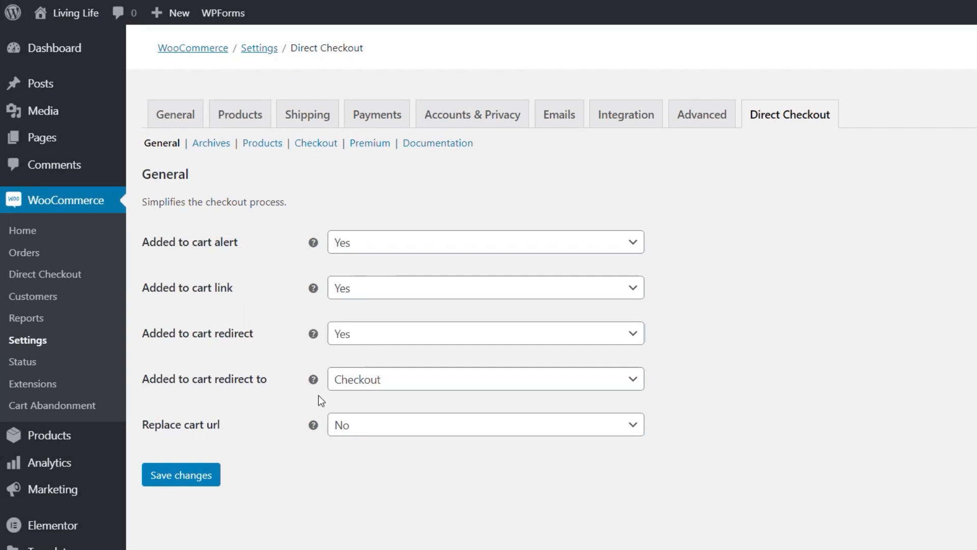
mouse_move(313, 333)
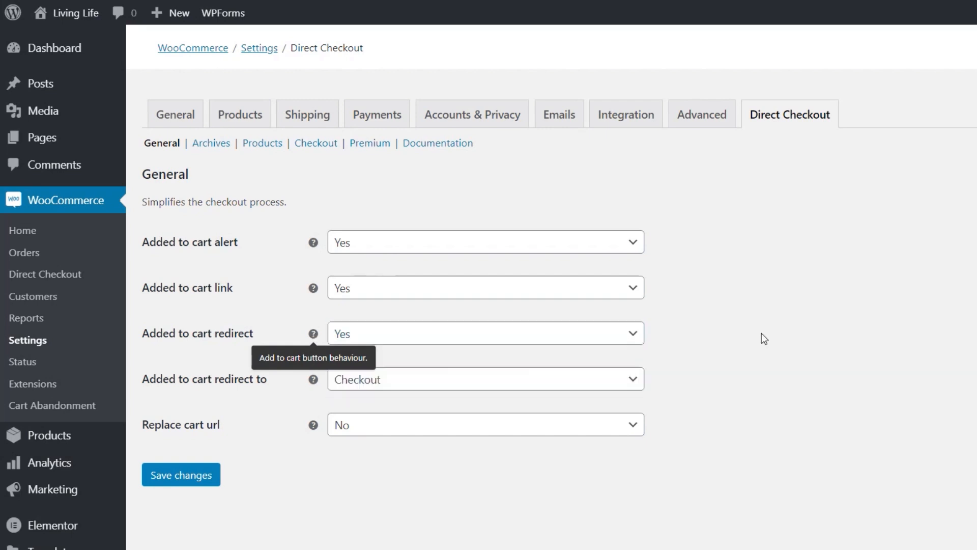
mouse_move(265, 396)
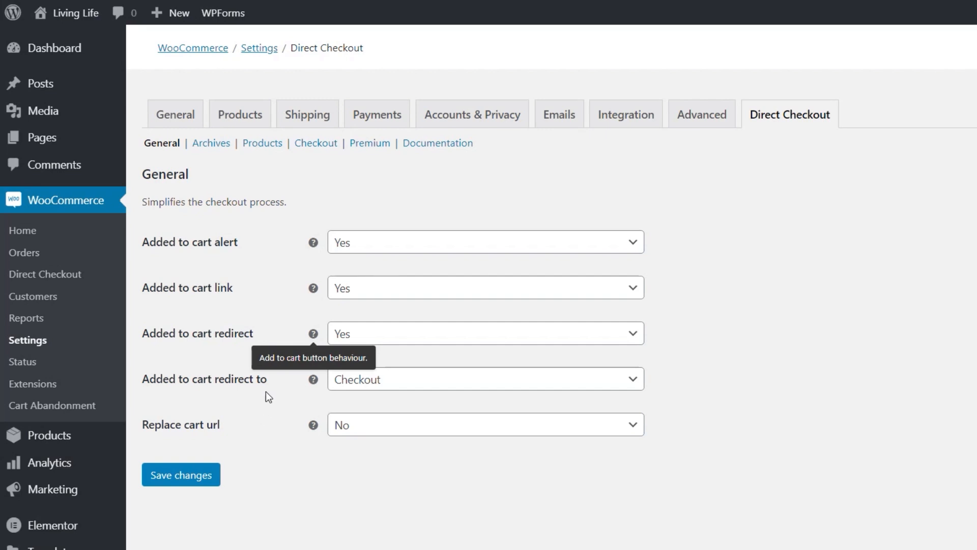
mouse_move(313, 378)
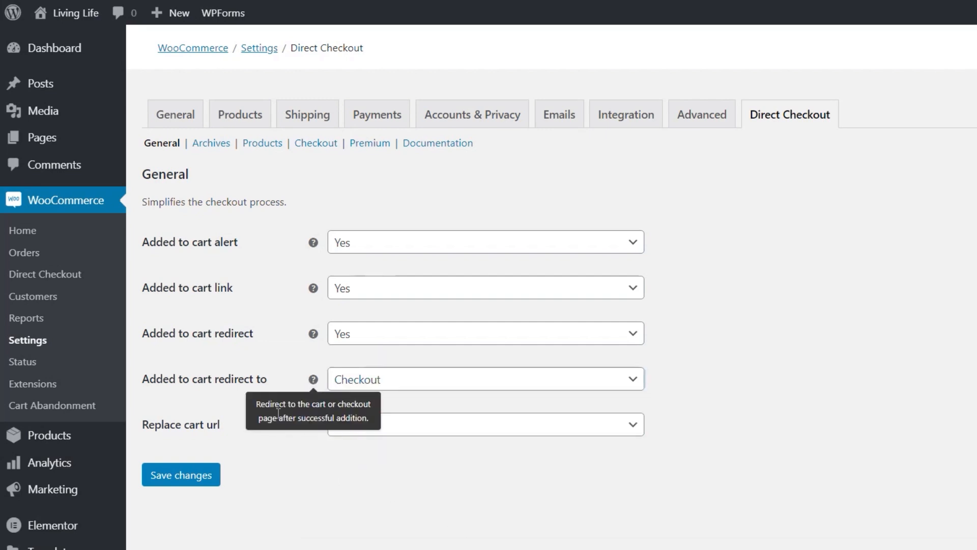
click(484, 379)
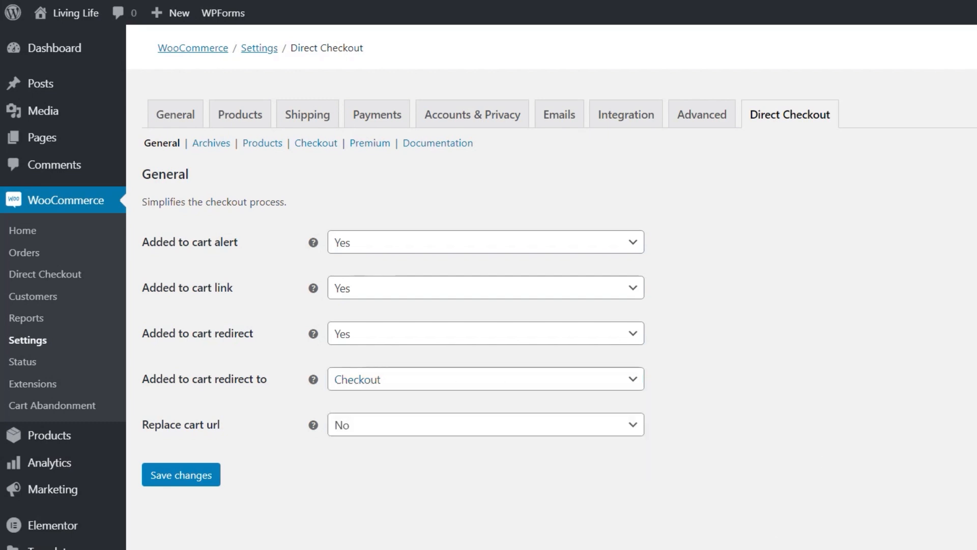
mouse_move(262, 443)
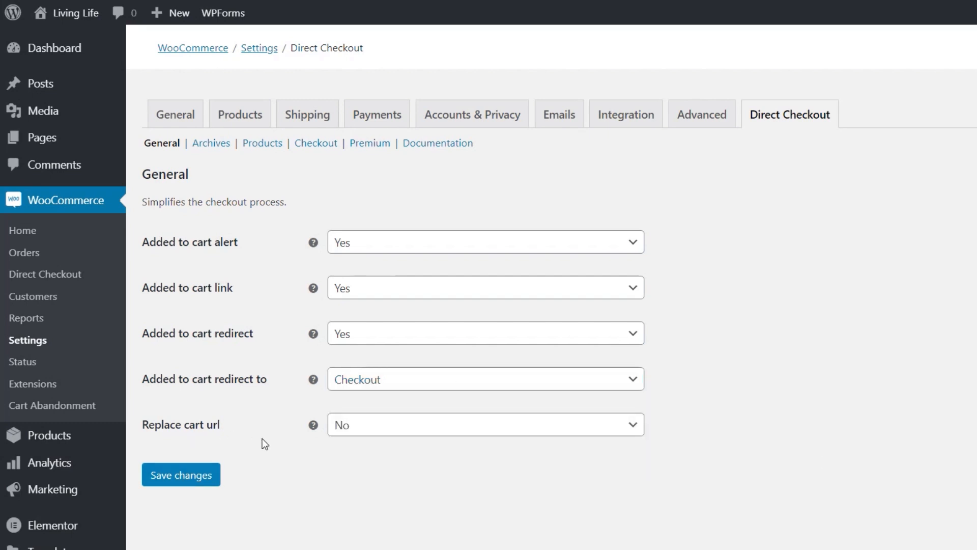
mouse_move(313, 424)
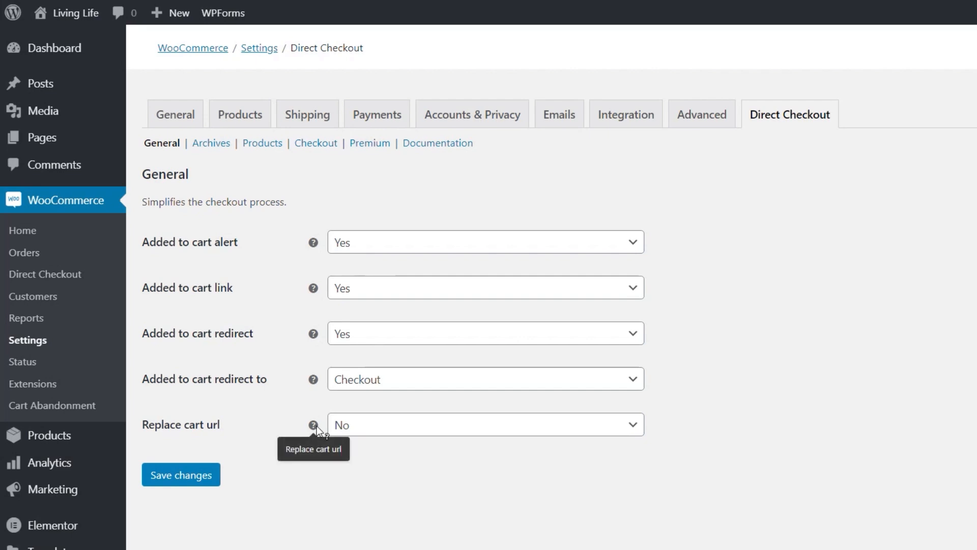
click(484, 425)
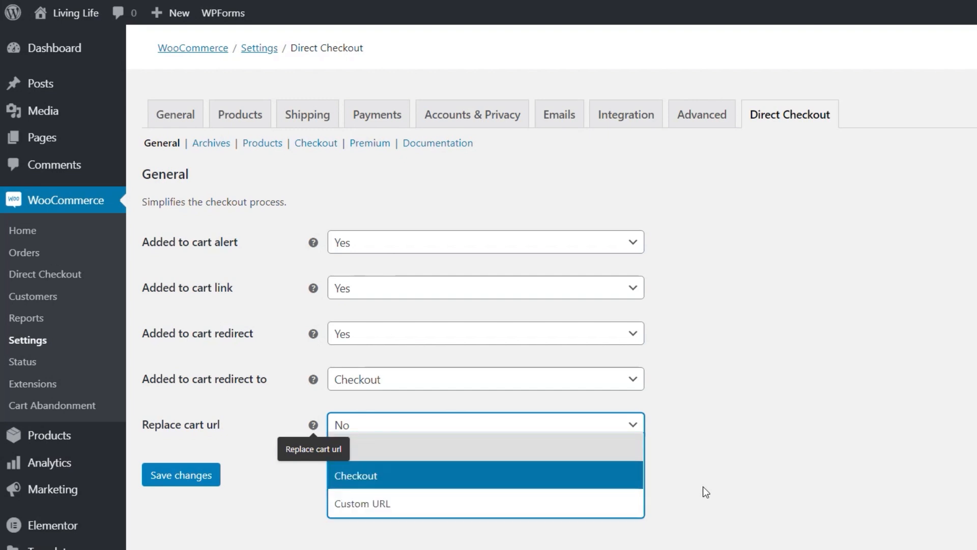
click(668, 462)
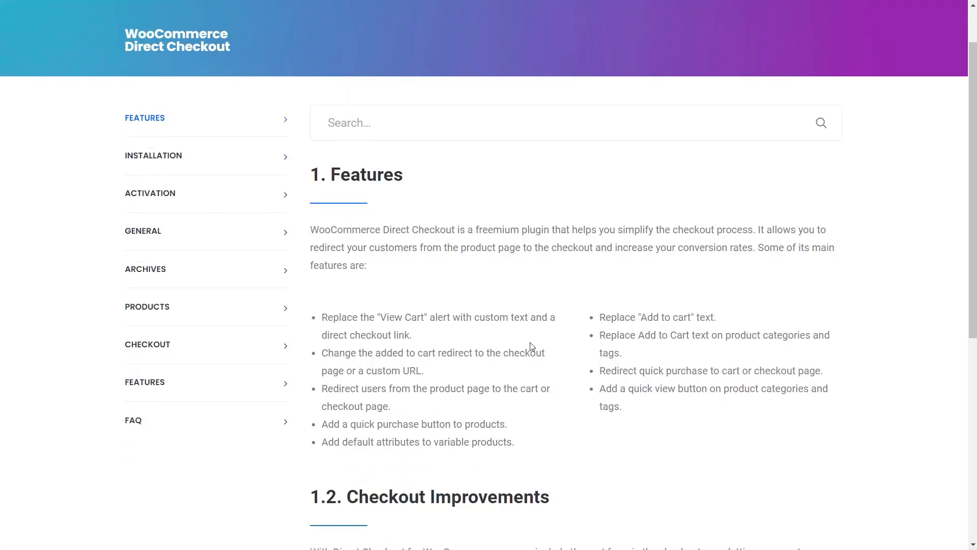
scroll(down, 3)
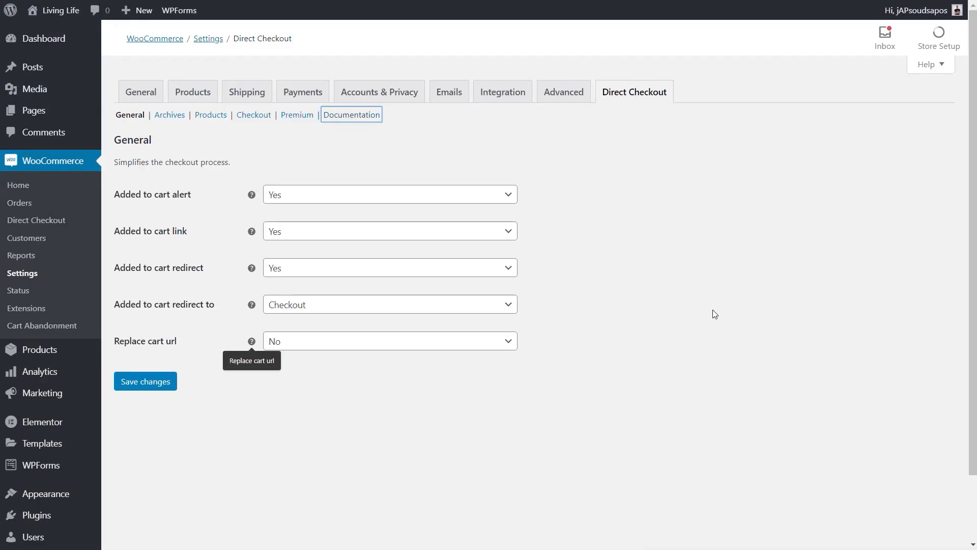
mouse_move(714, 323)
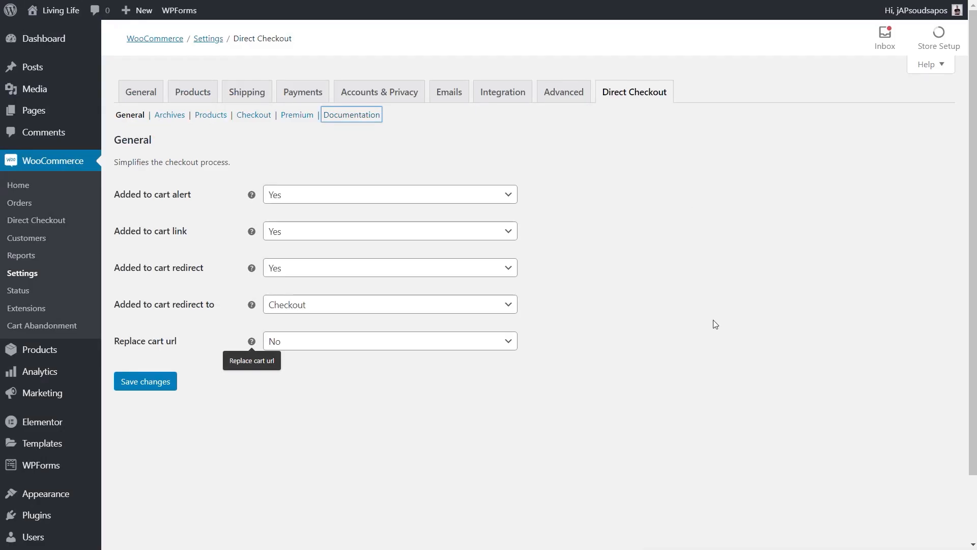